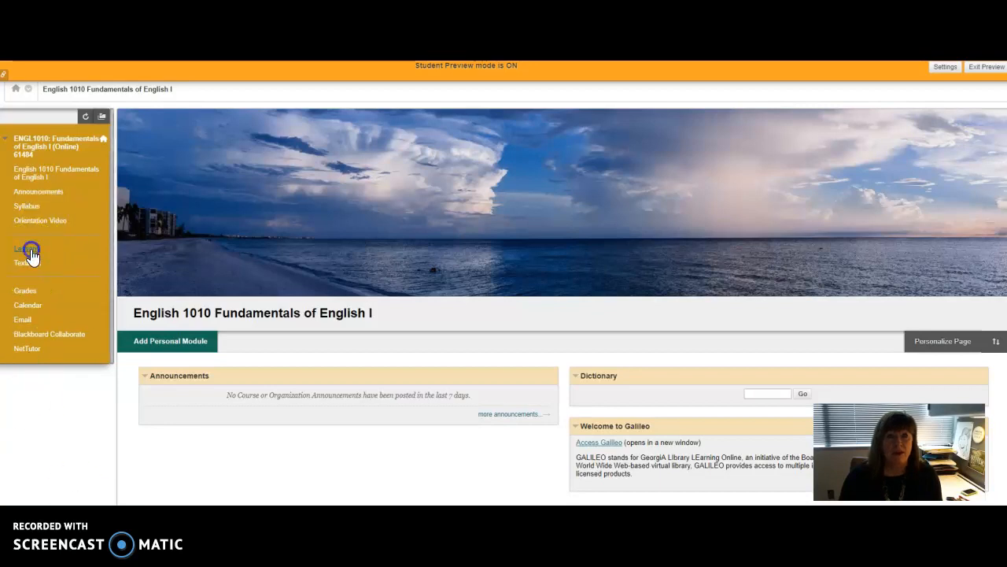
Open the English 1010 Lessons page and scroll down to the Week Four folder
click(26, 249)
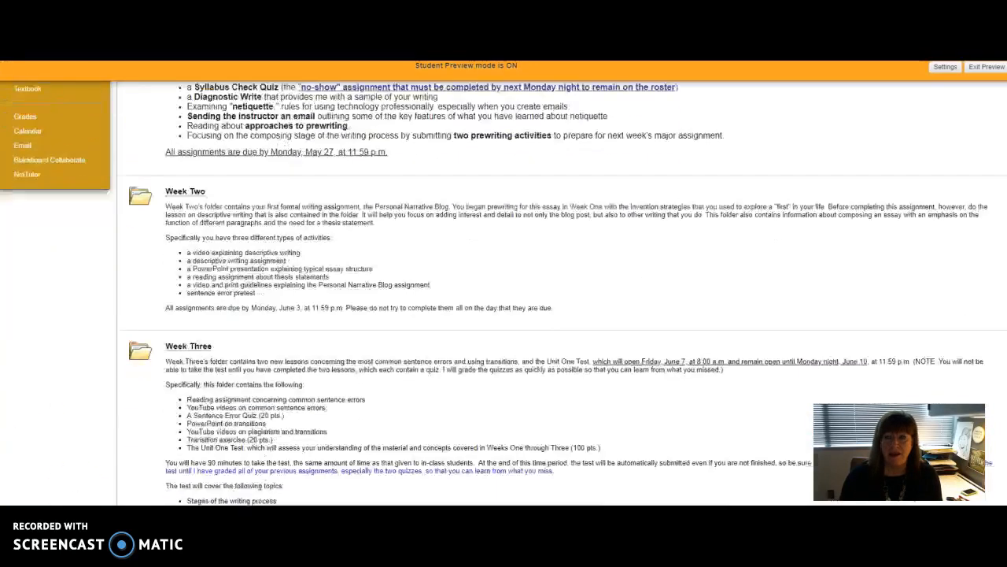
scroll(down, 3)
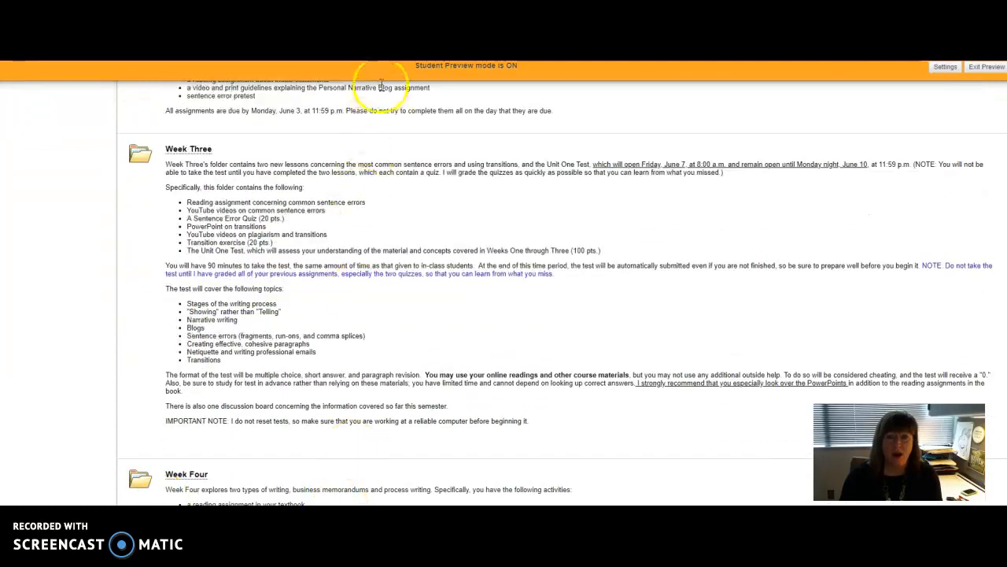
scroll(down, 3)
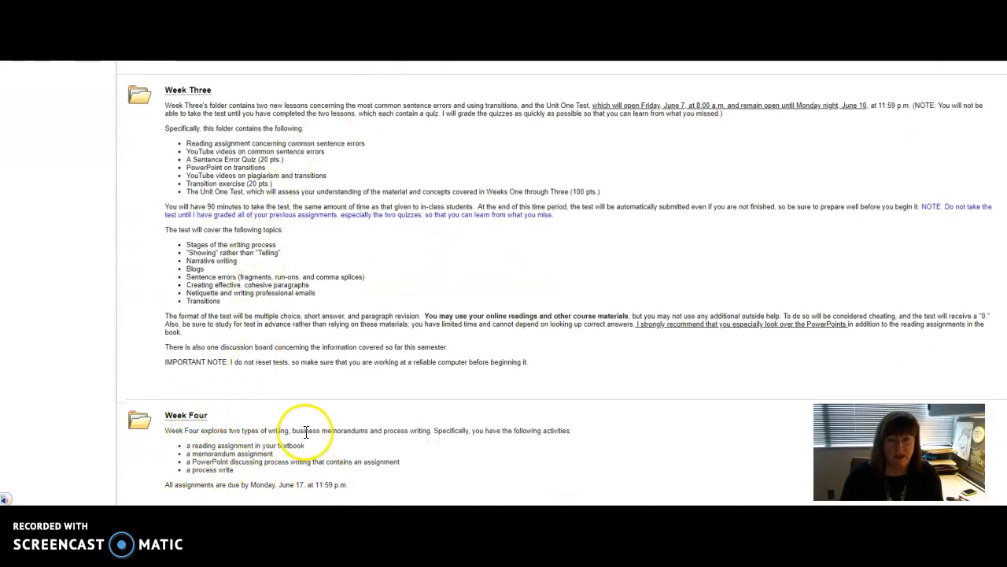
mouse_move(421, 405)
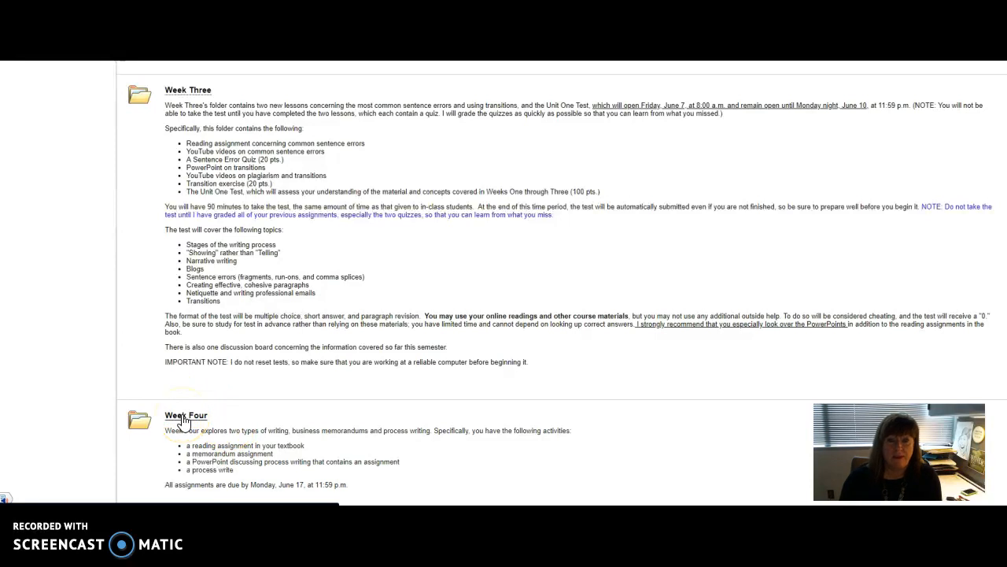
Open the Week Four folder from the Lessons page
click(186, 415)
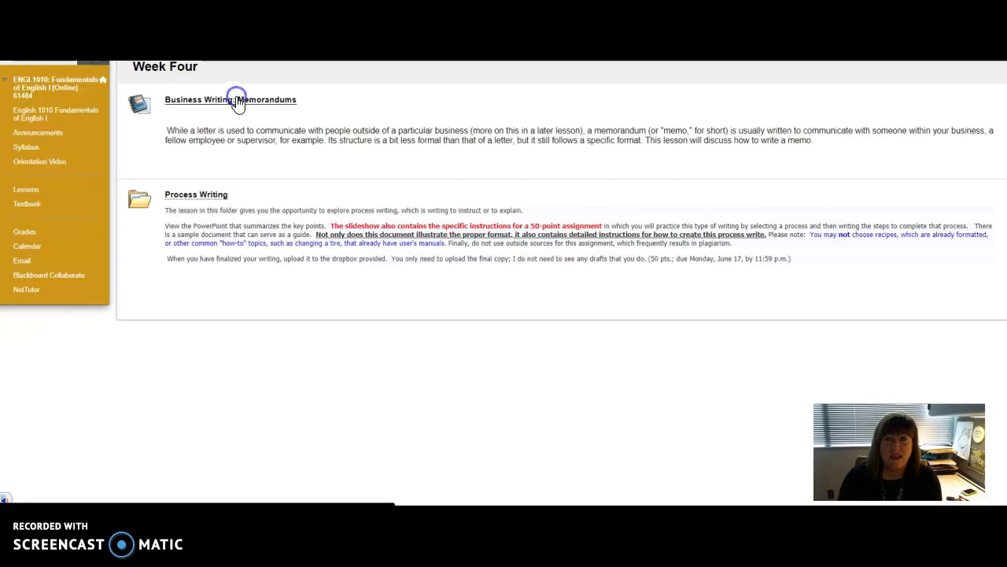
Open Business Writing: Memorandums and view the Reading assignment for Week 4
click(231, 99)
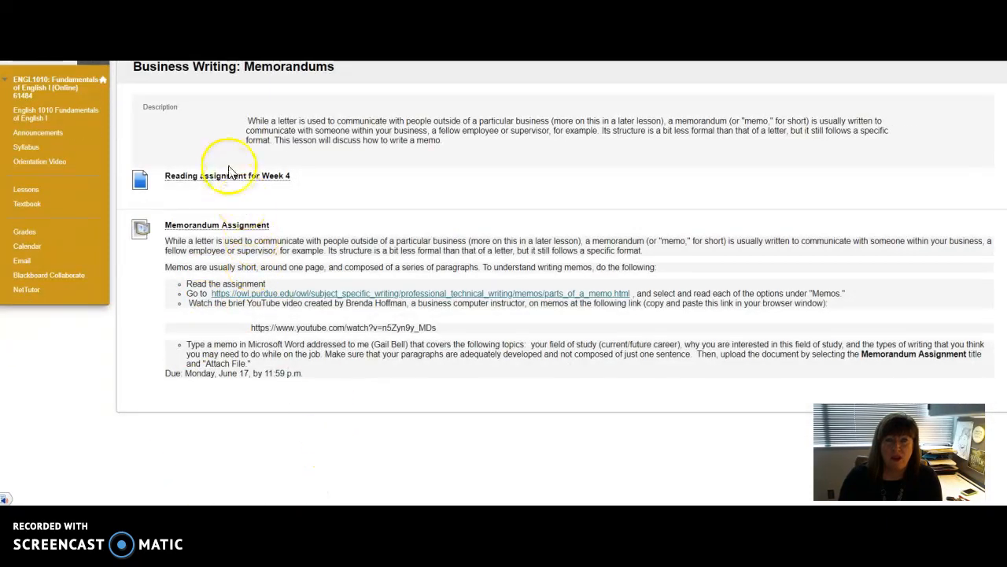
click(227, 175)
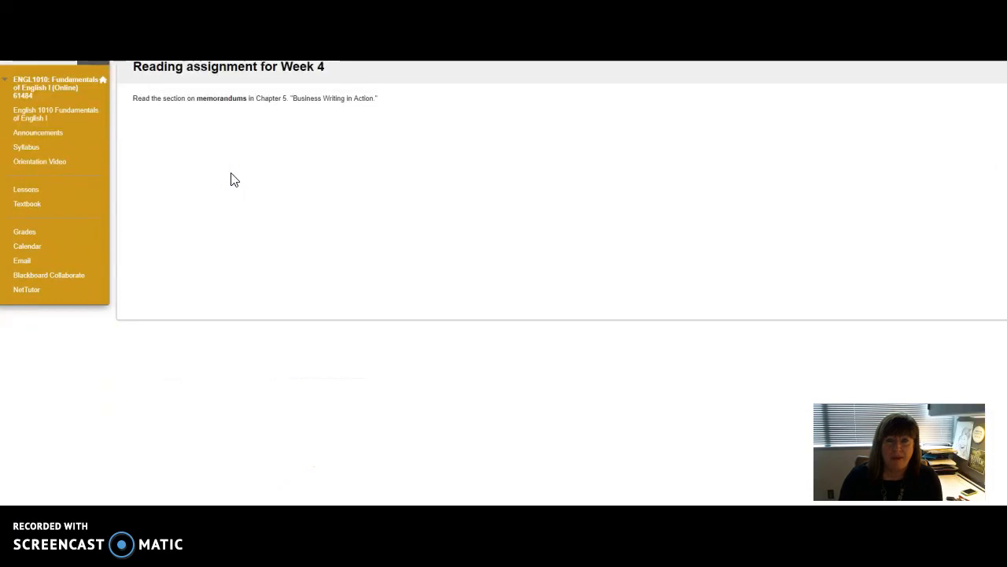
mouse_move(321, 116)
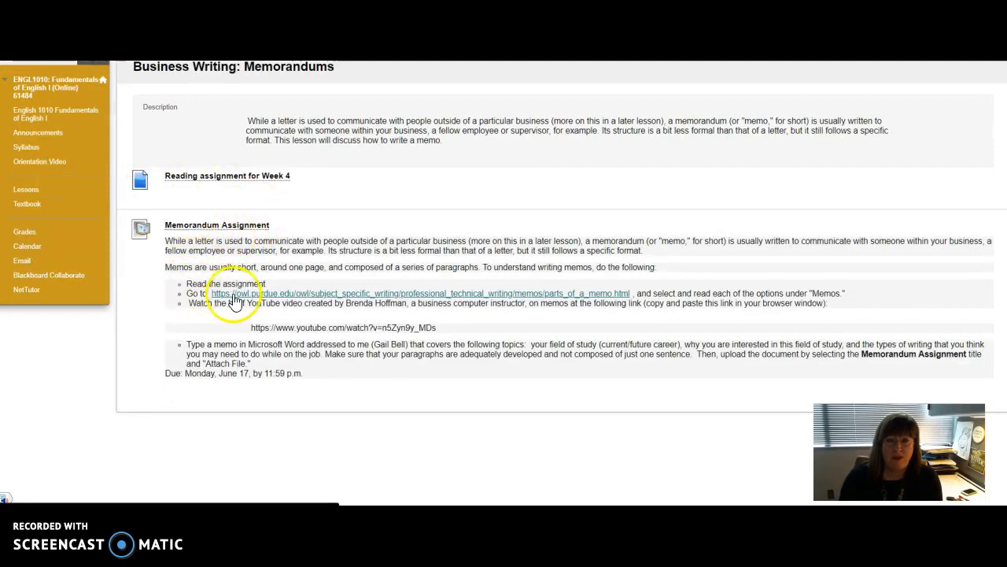
mouse_move(287, 299)
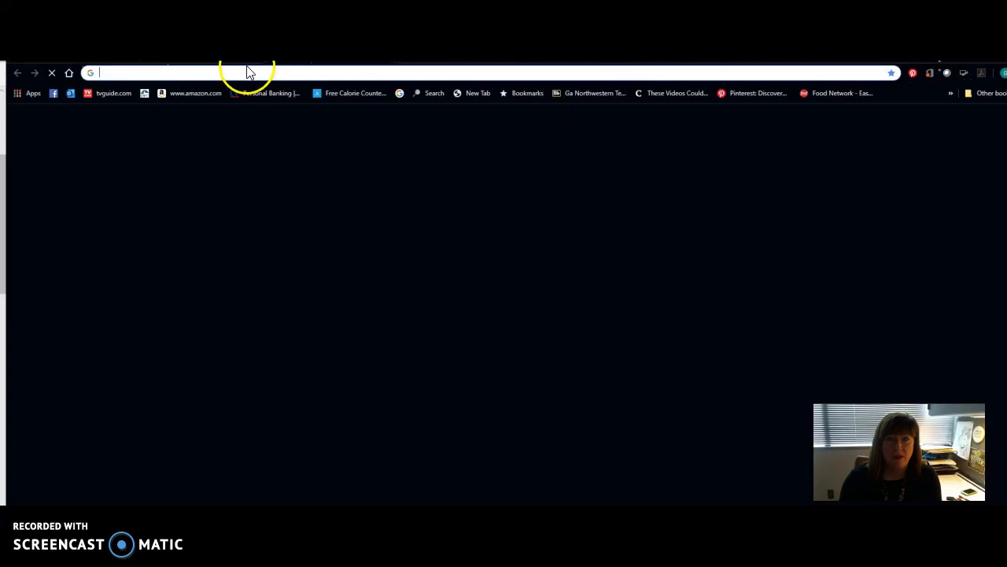
text(https://www.youtube.com/watch?v=n5Zyn9y_MDs)
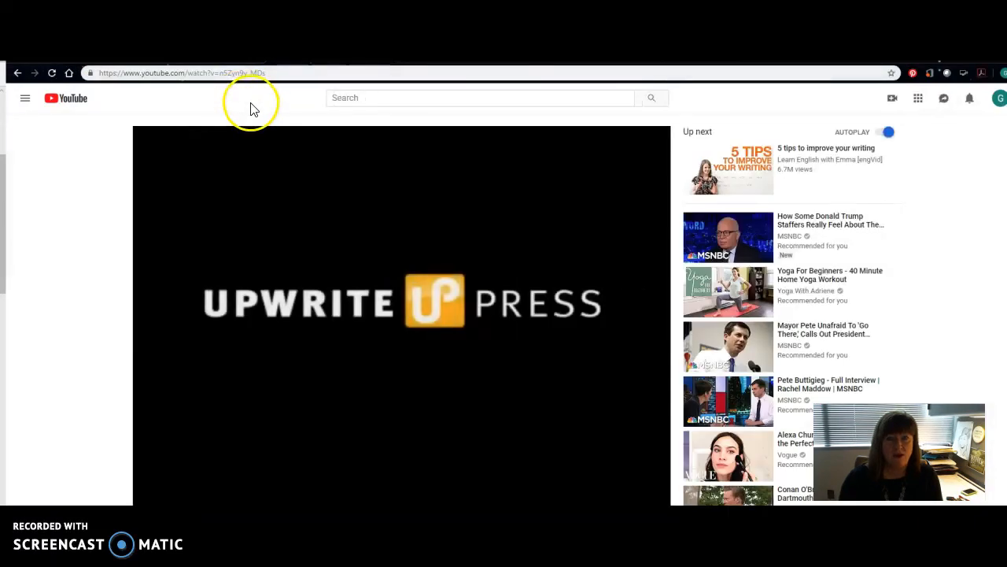
mouse_move(200, 411)
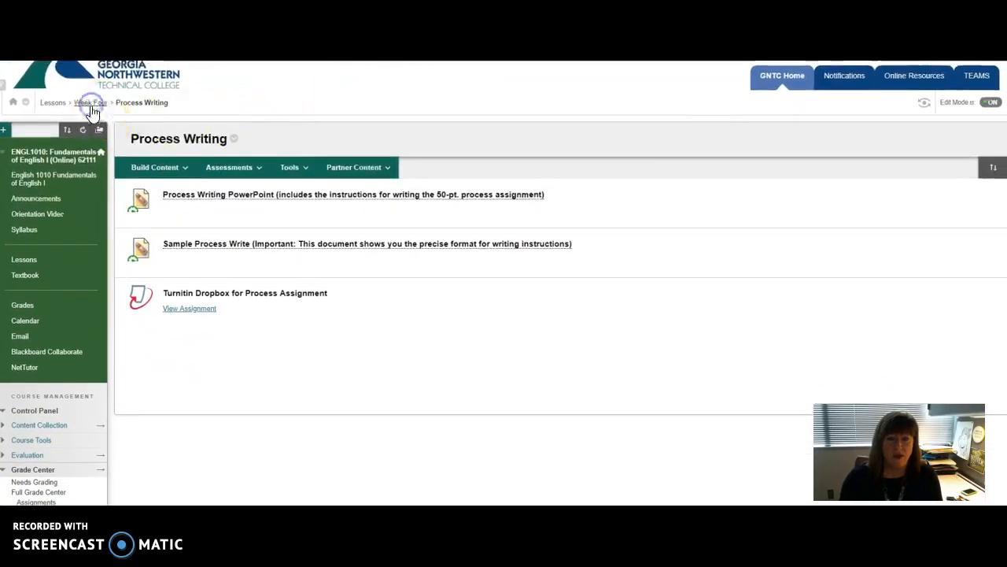
Return to Week Four via the breadcrumb and reopen Business Writing: Memorandums
click(90, 102)
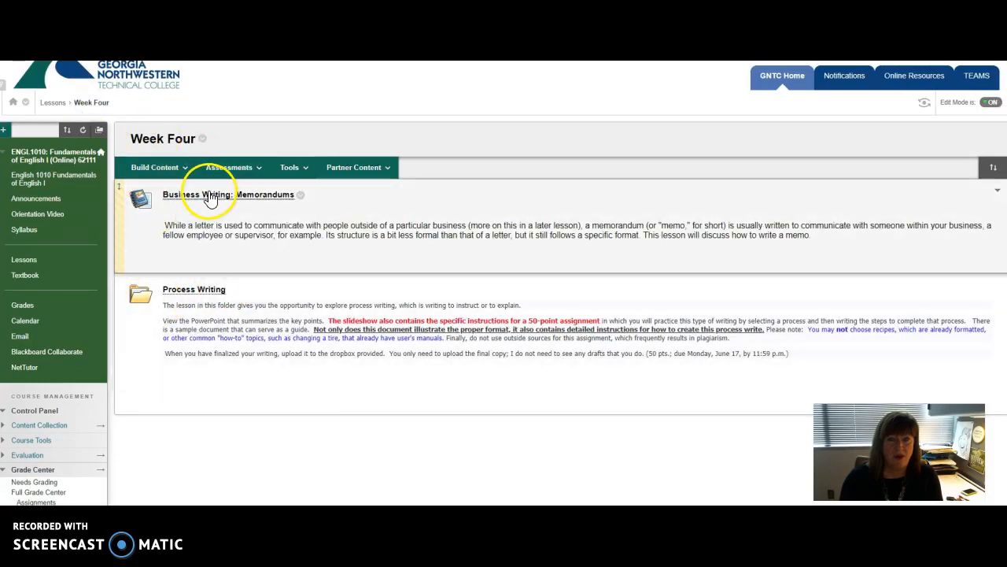
click(229, 194)
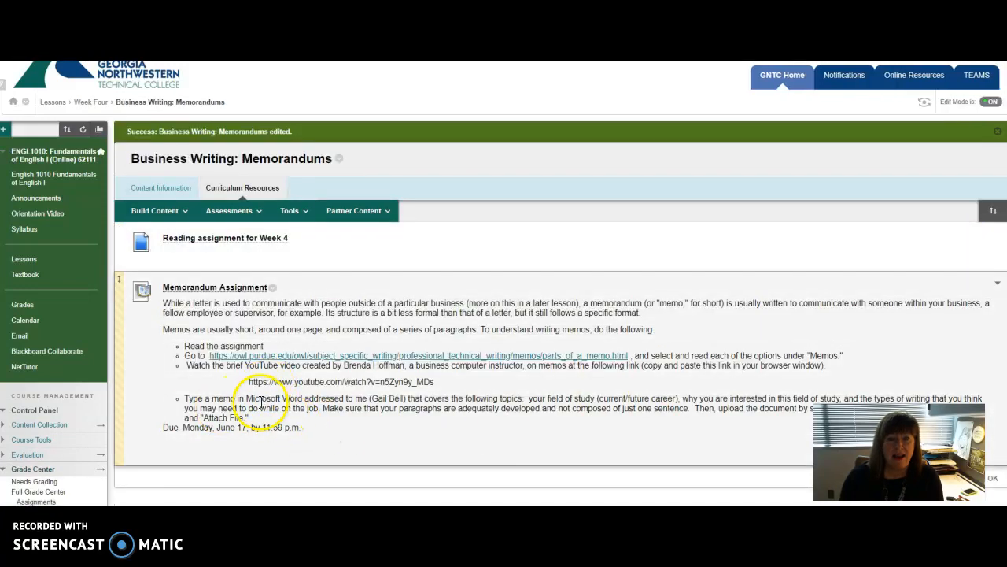
mouse_move(495, 417)
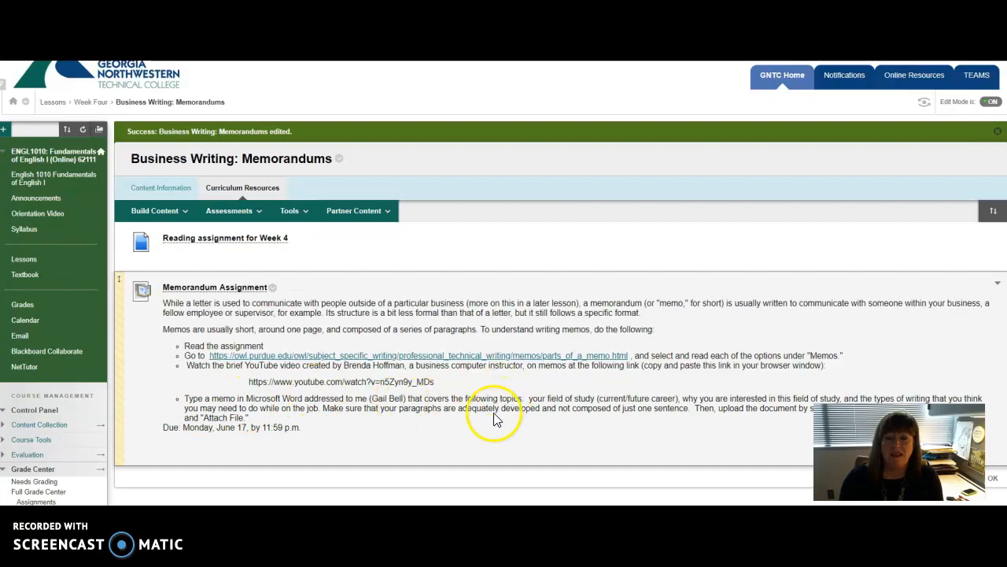
mouse_move(570, 439)
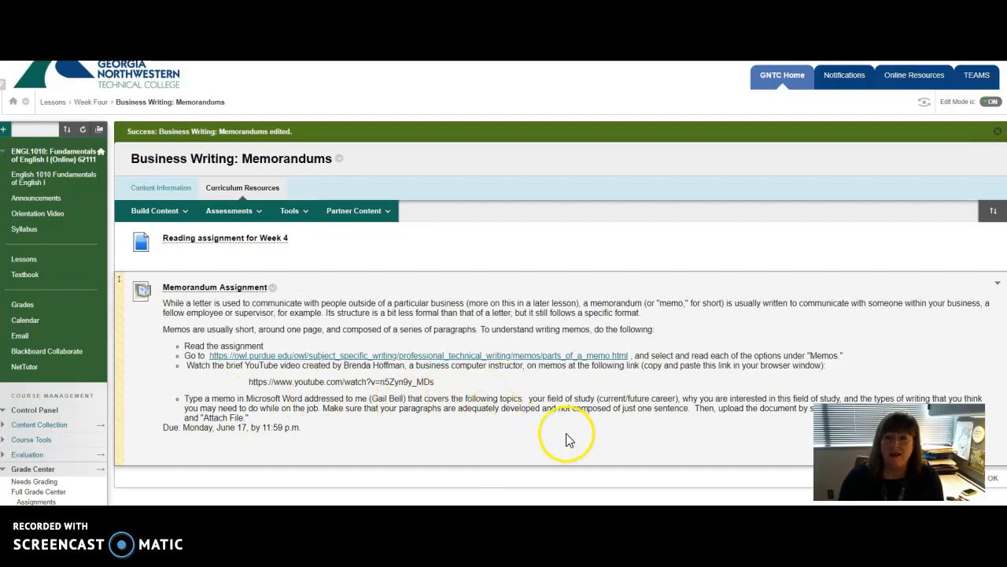
mouse_move(617, 399)
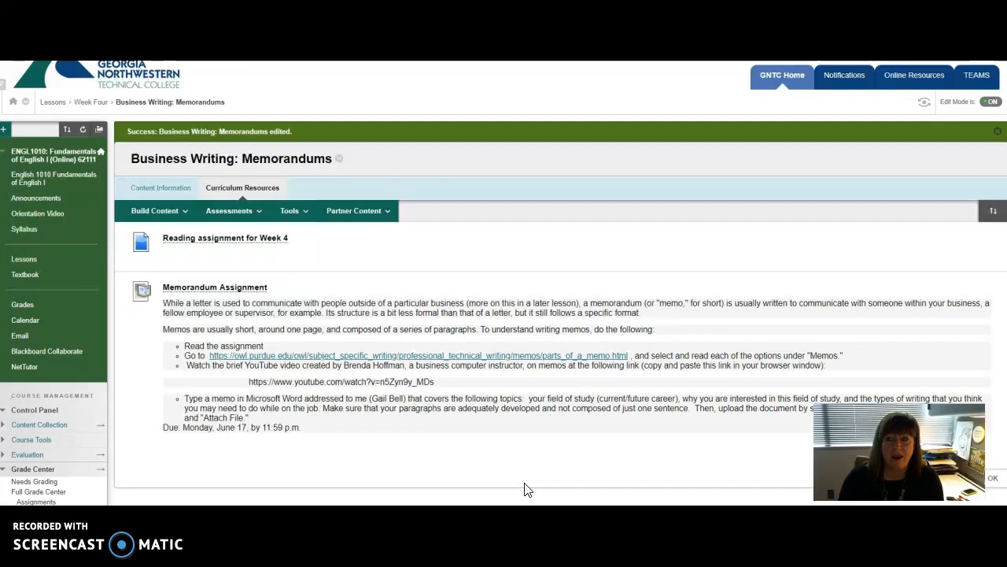
mouse_move(366, 441)
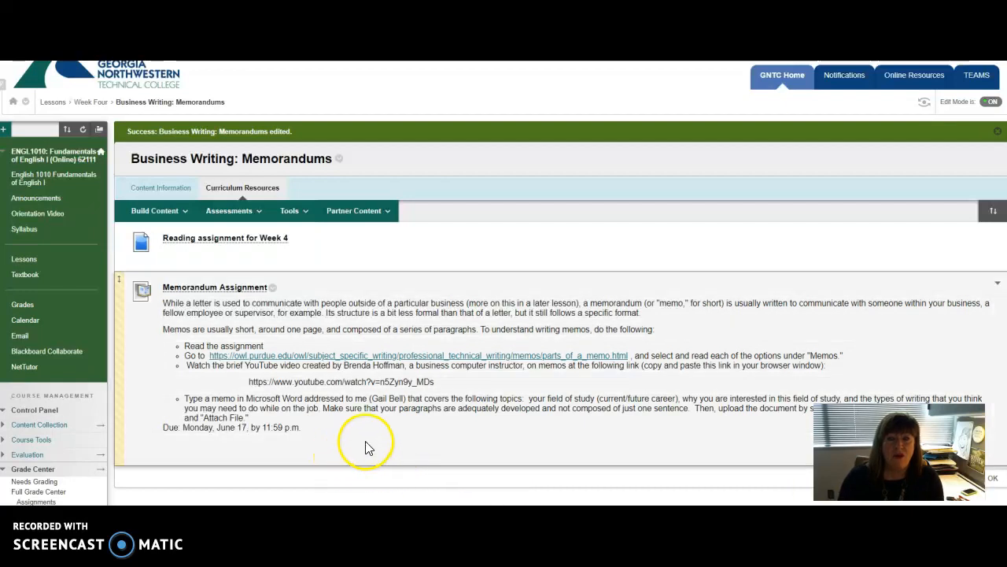
mouse_move(384, 442)
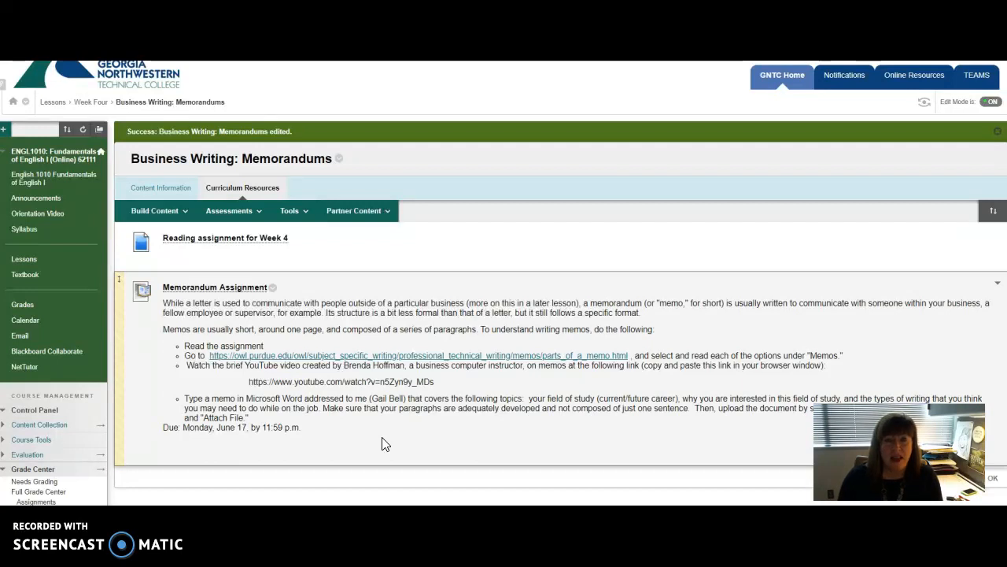
mouse_move(246, 447)
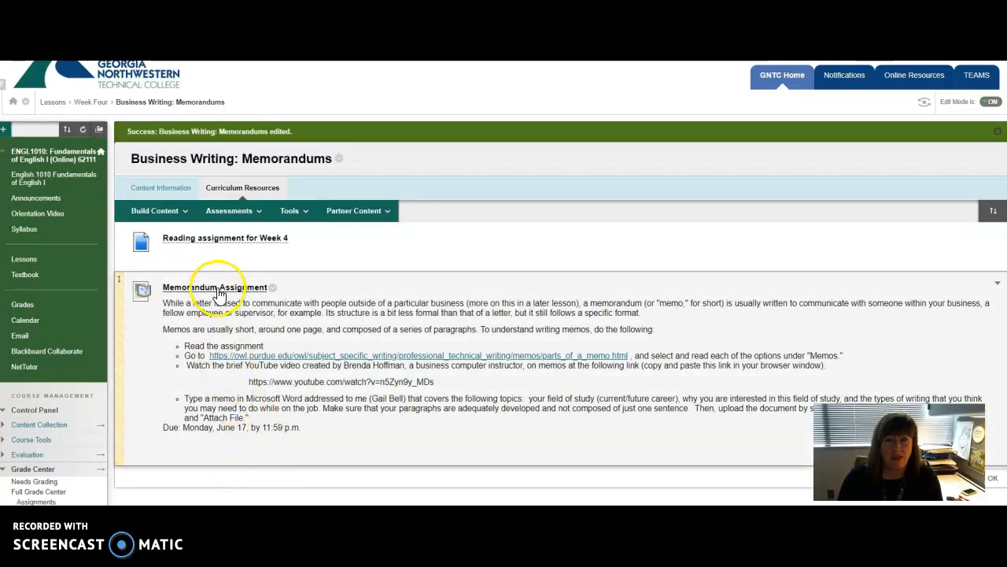
Open Memorandum Assignment and browse Documents for a file to attach
click(215, 286)
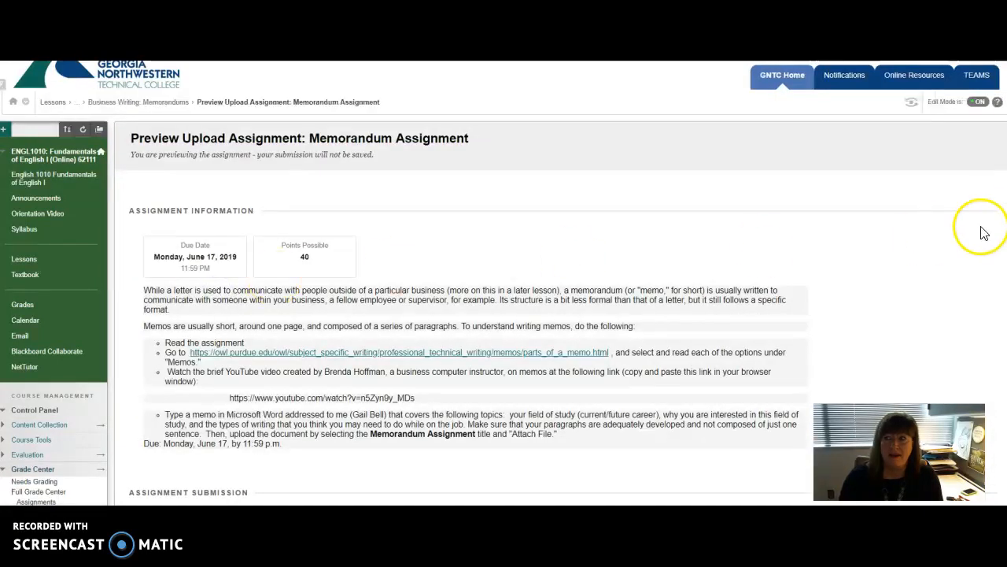
scroll(down, 3)
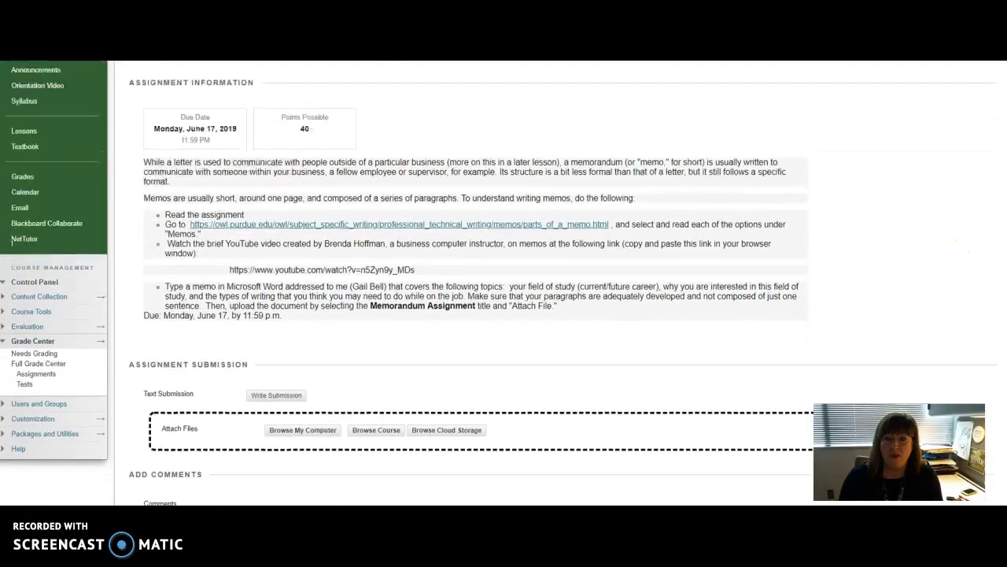
scroll(down, 3)
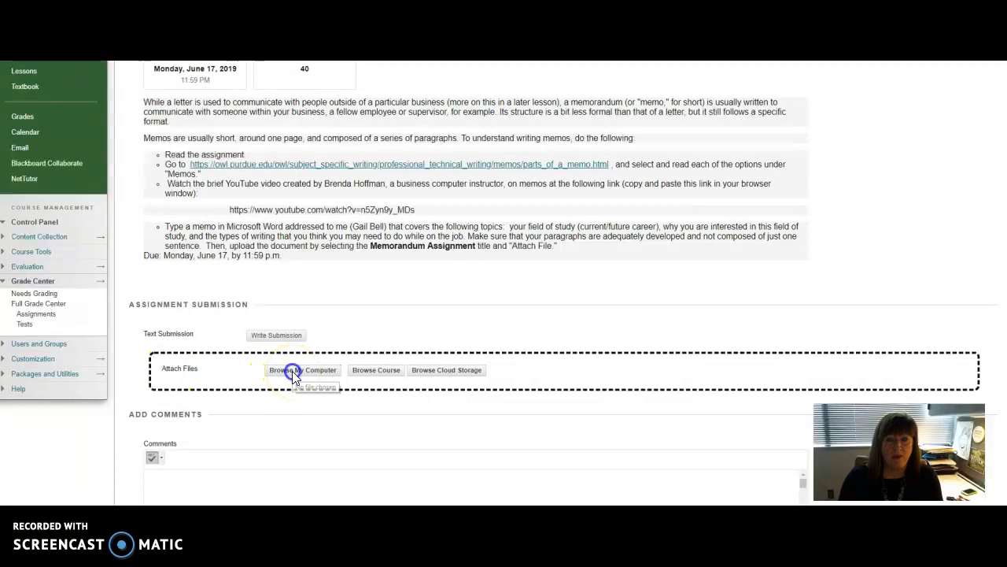
click(302, 370)
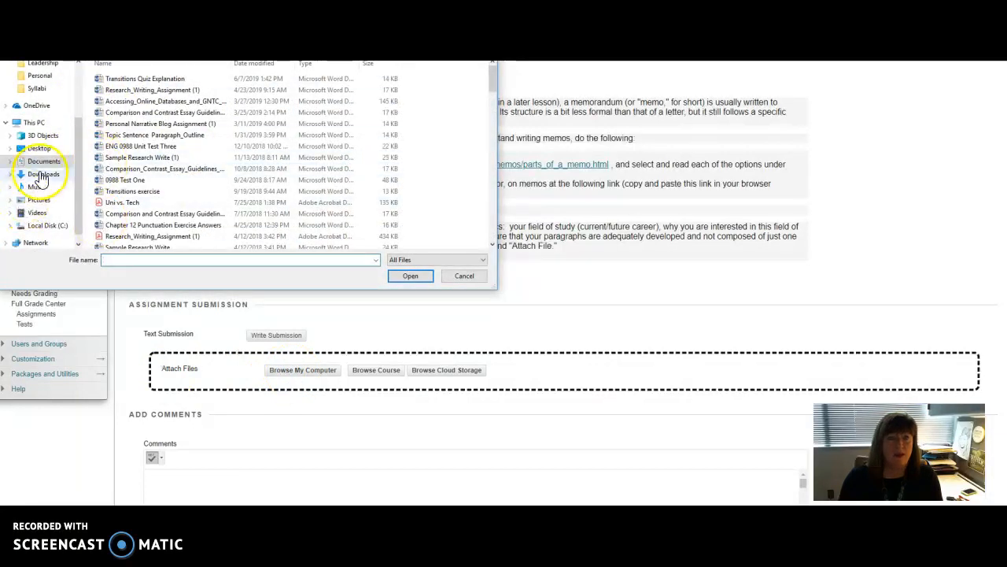
click(43, 160)
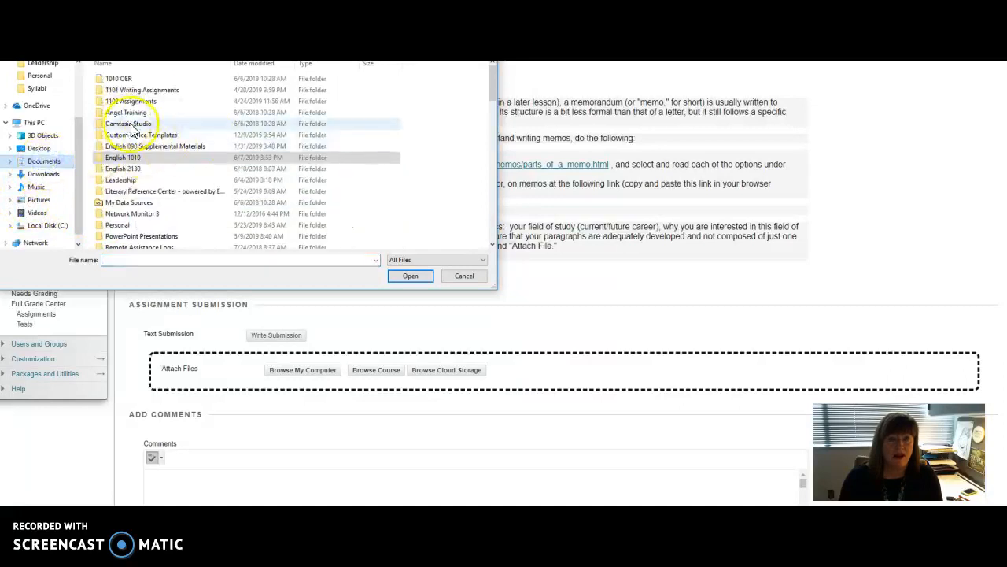
click(132, 101)
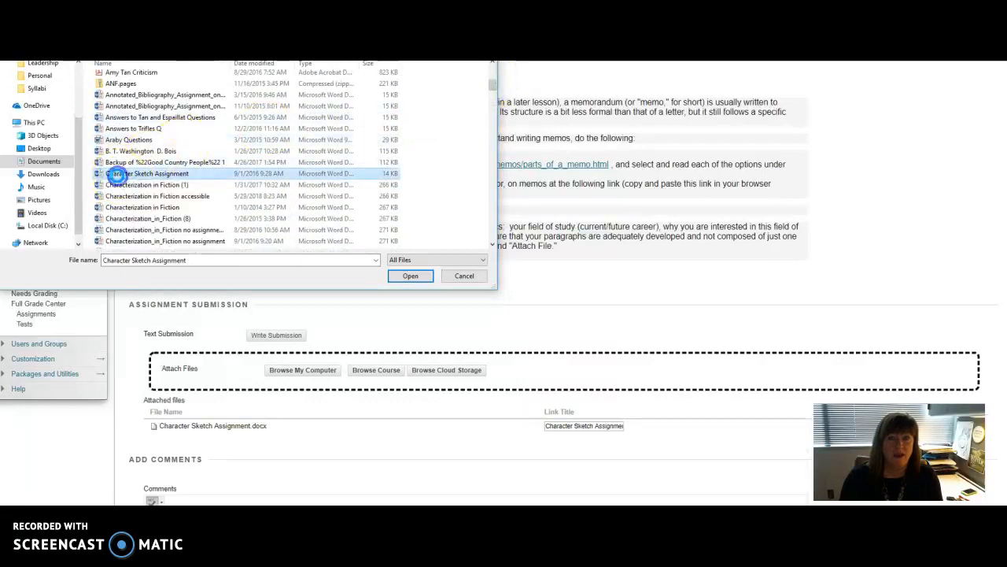
Attach Character Sketch Assignment and scroll through the submission preview
click(410, 275)
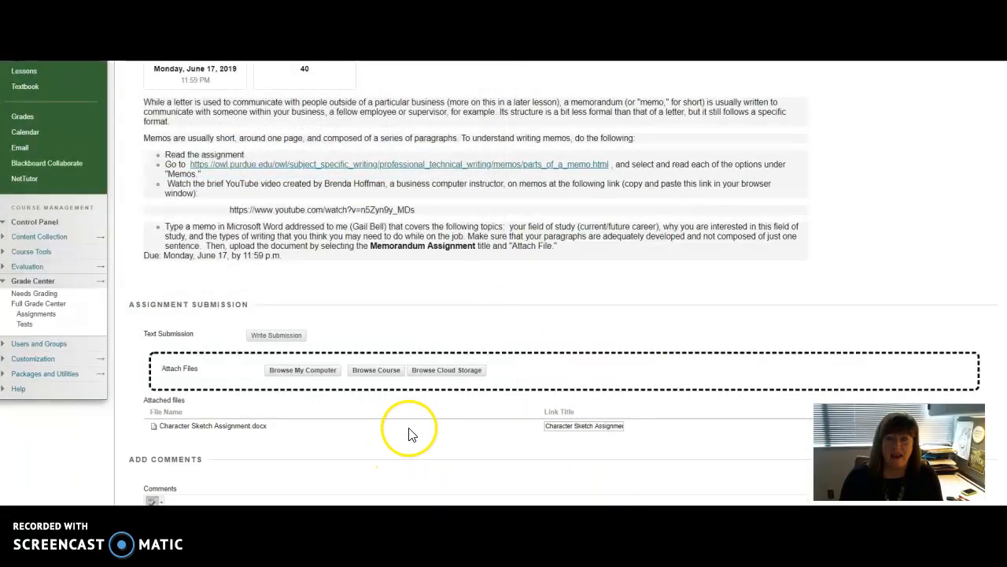
mouse_move(386, 410)
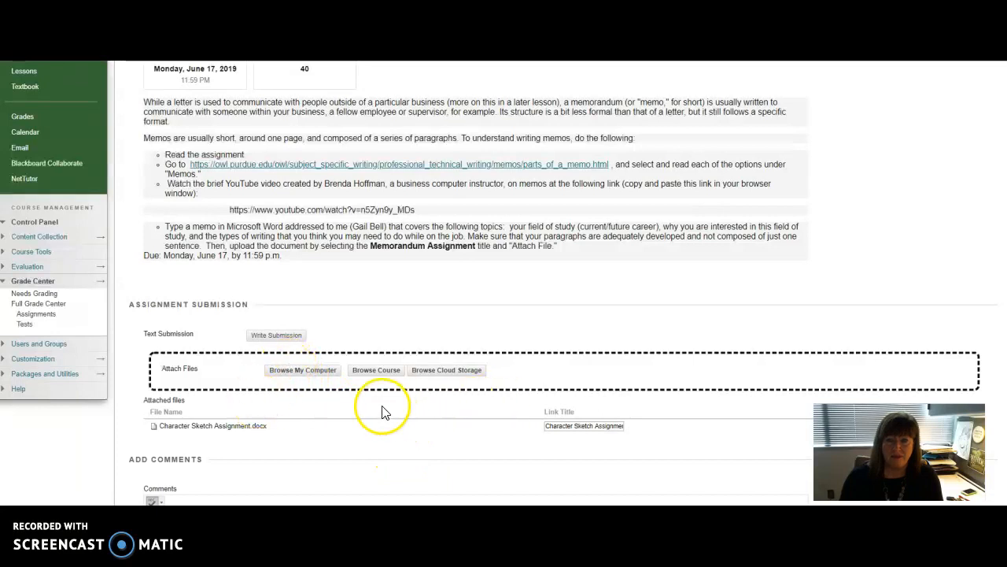
mouse_move(189, 425)
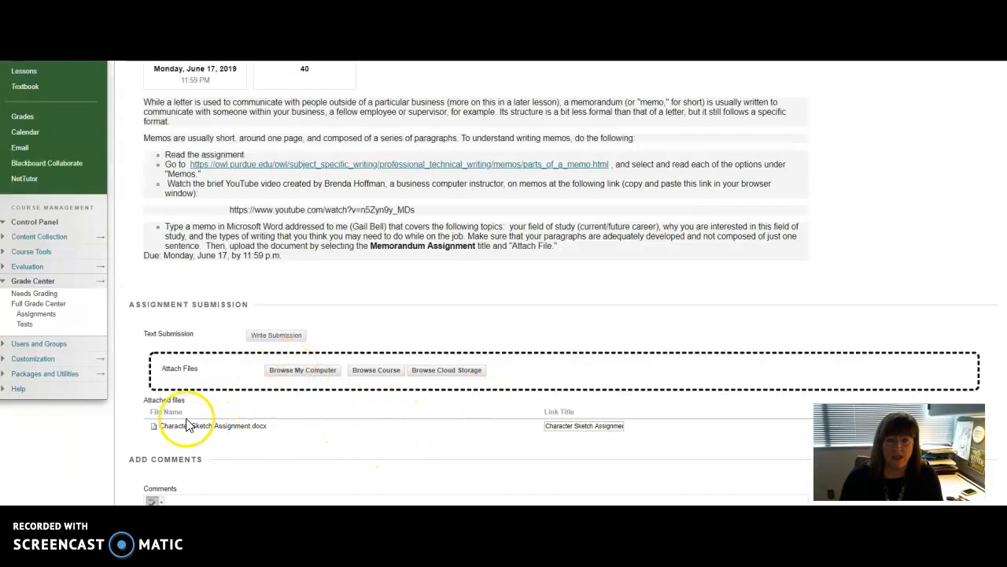
mouse_move(968, 401)
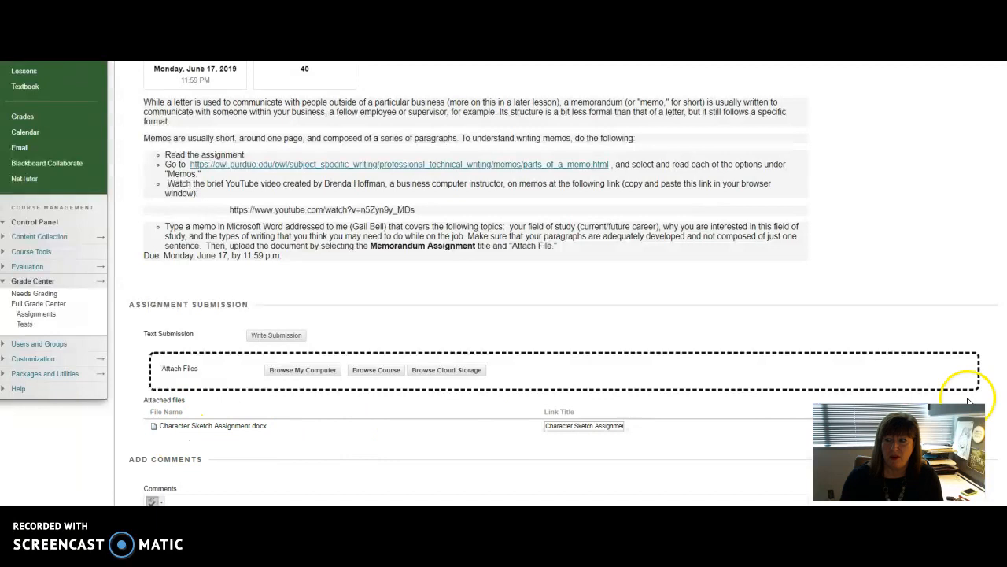
scroll(down, 3)
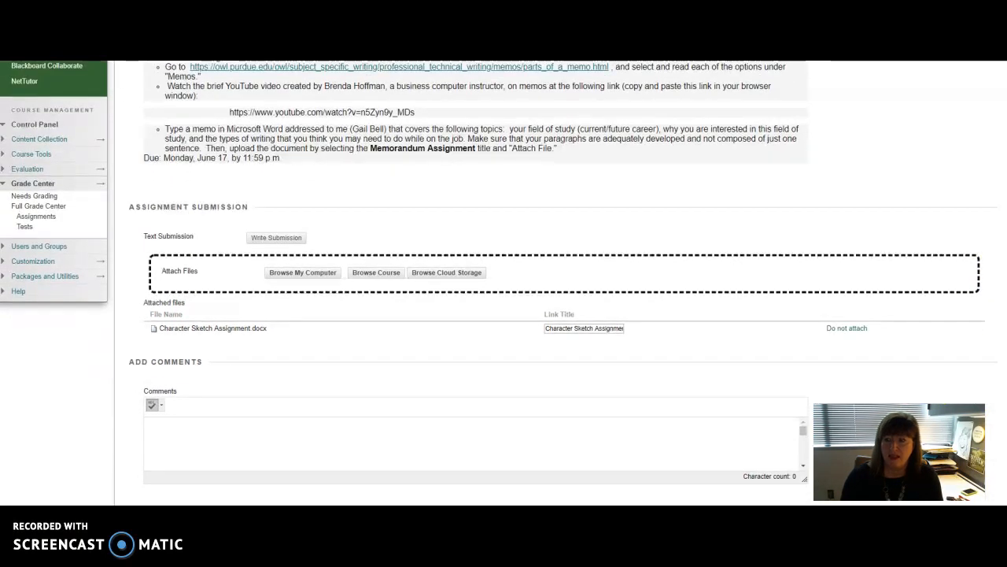
scroll(down, 3)
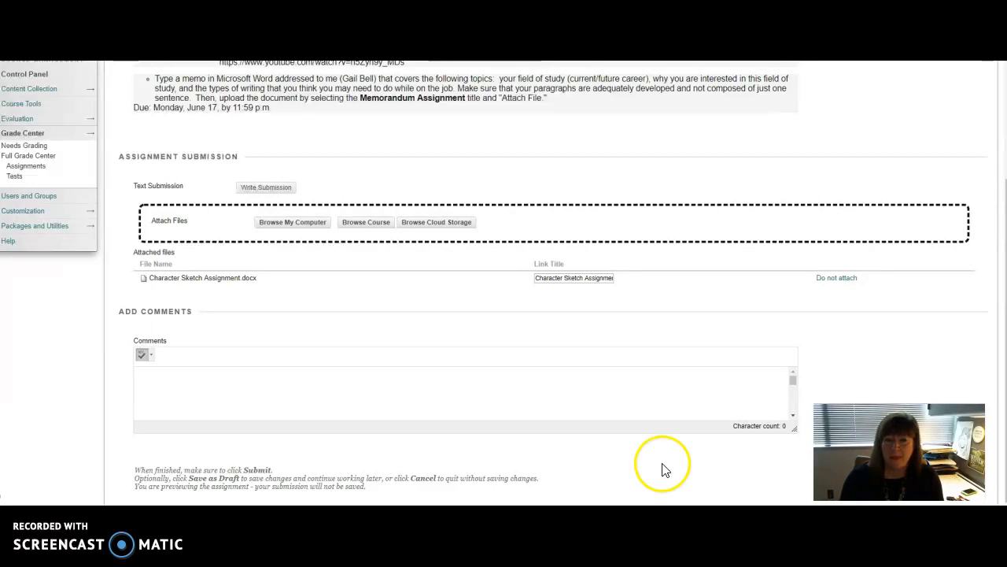
mouse_move(665, 464)
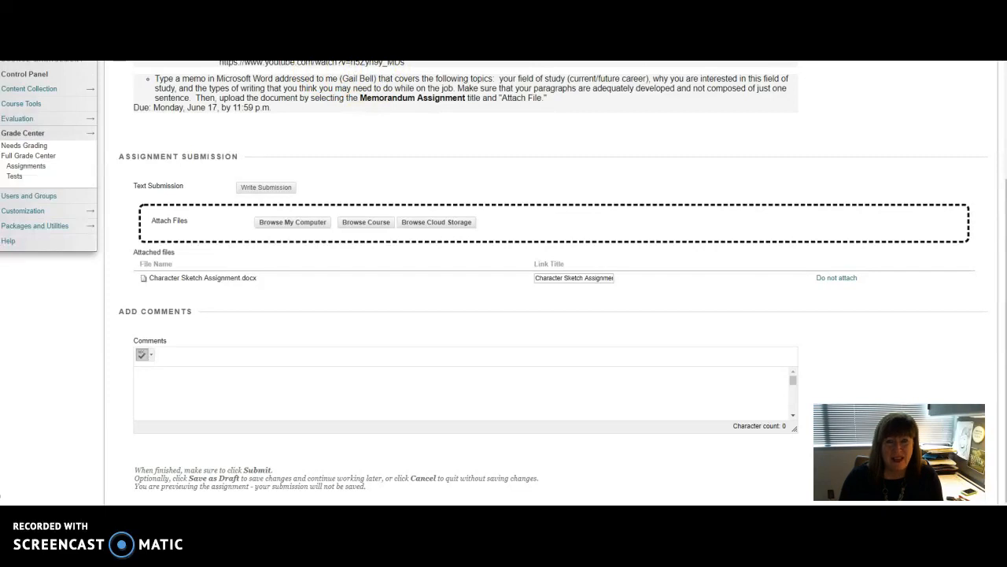
scroll(up, 3)
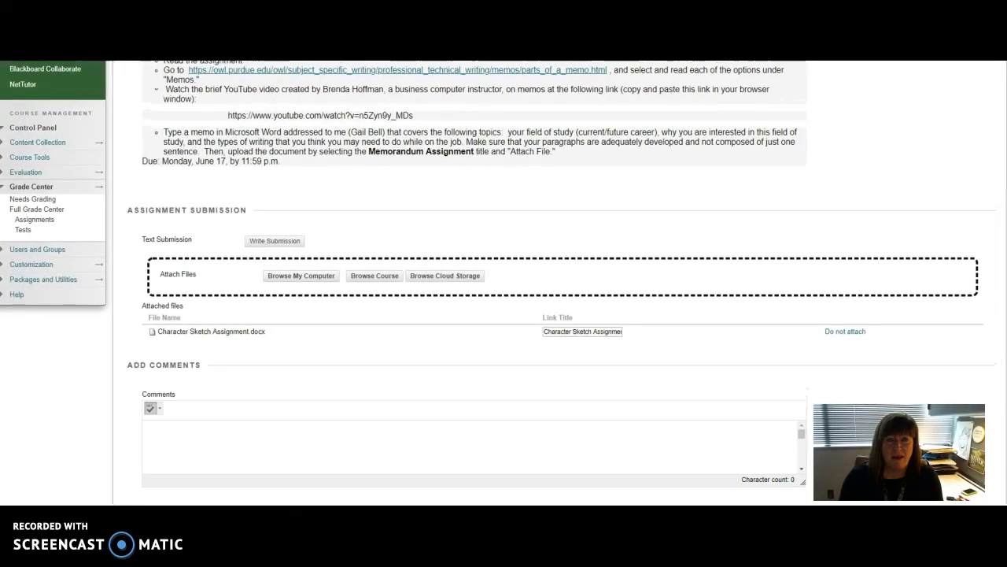
scroll(up, 3)
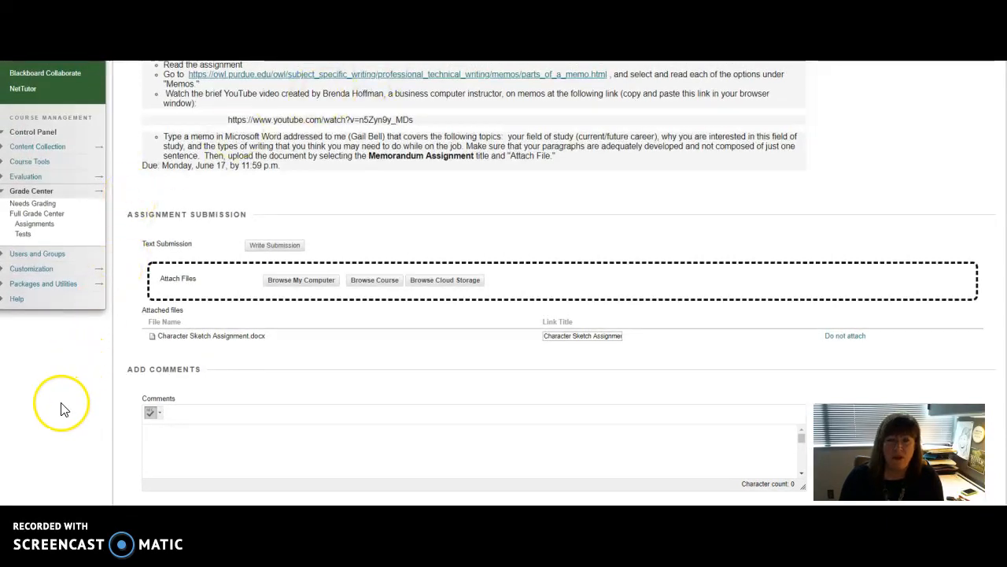
mouse_move(63, 405)
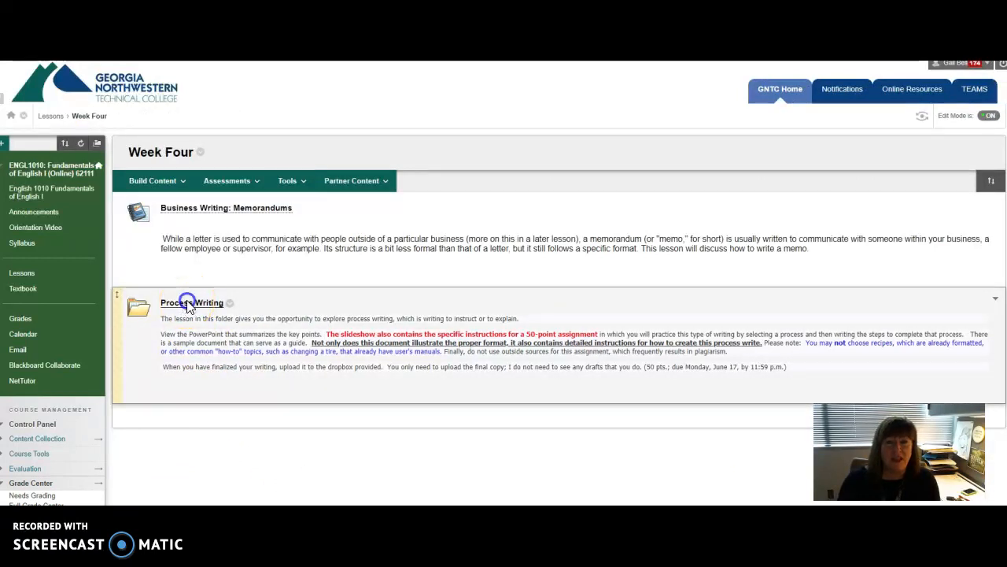
Open the Process Writing folder in Week Four
click(192, 302)
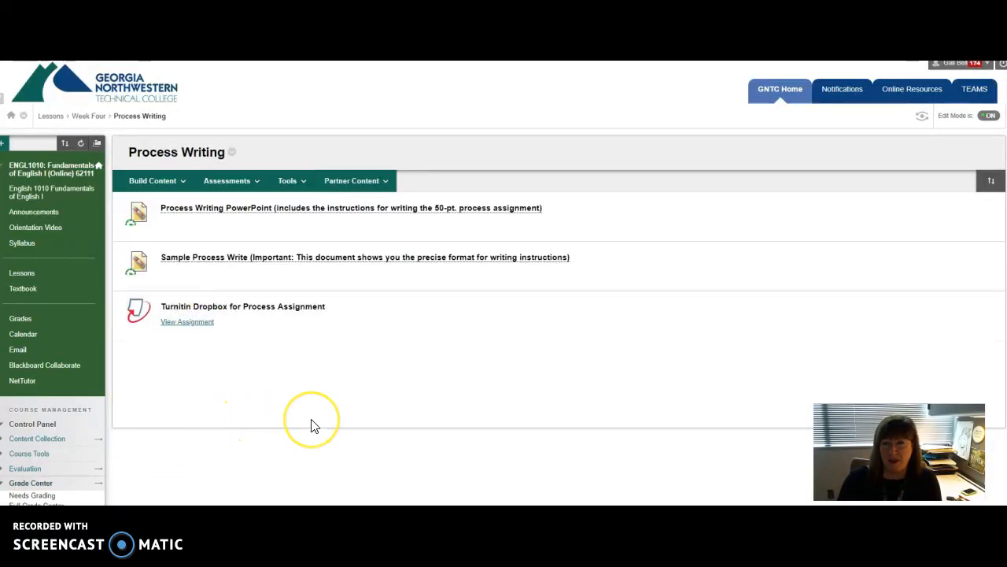
mouse_move(297, 452)
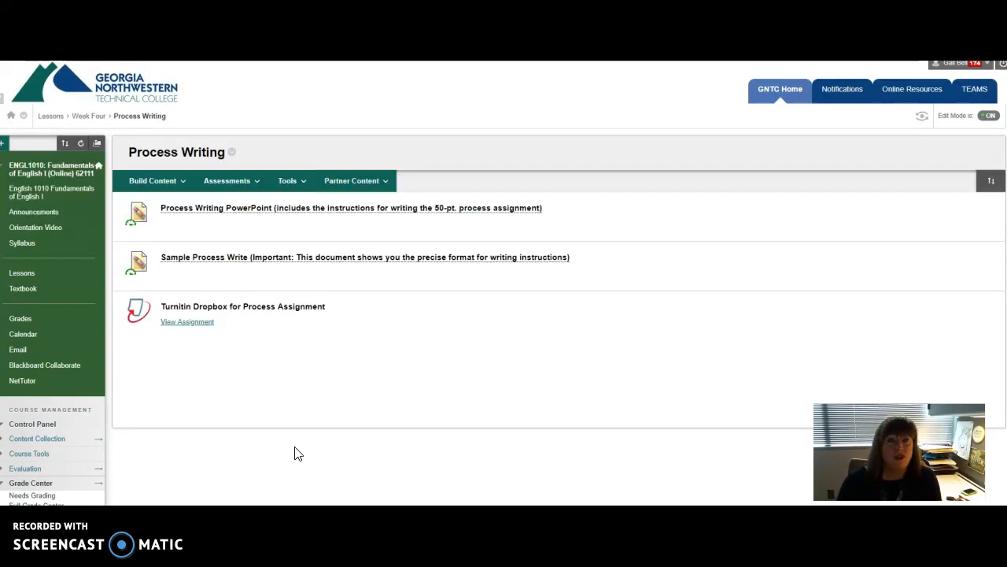
mouse_move(252, 212)
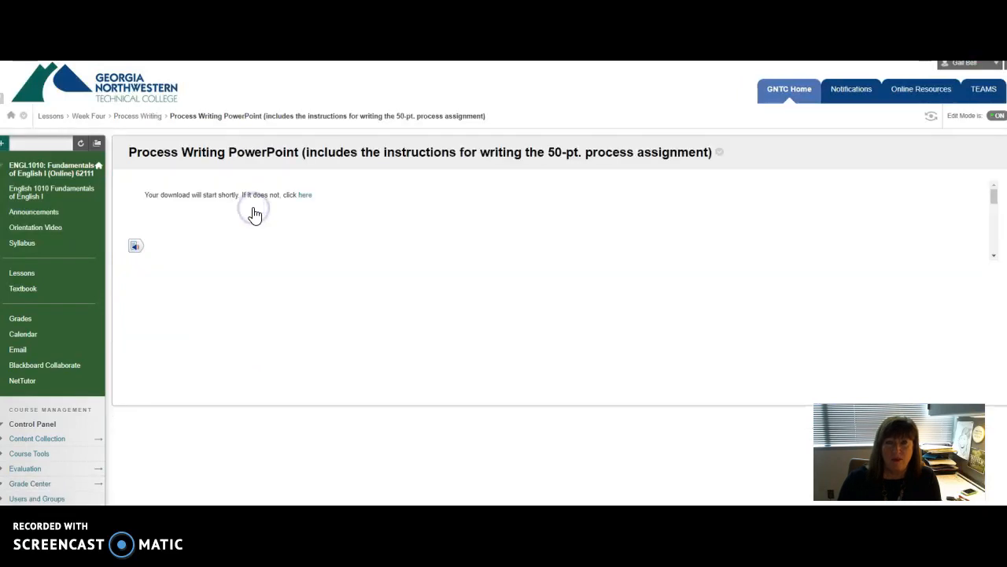
Start downloading the Process Writing PowerPoint, then cancel the Save As dialog
click(305, 195)
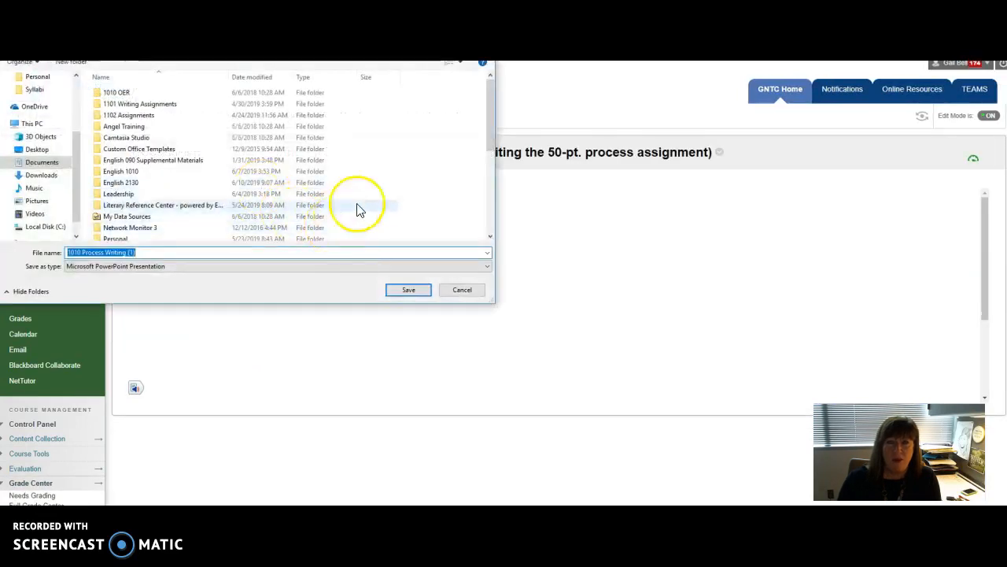
click(408, 289)
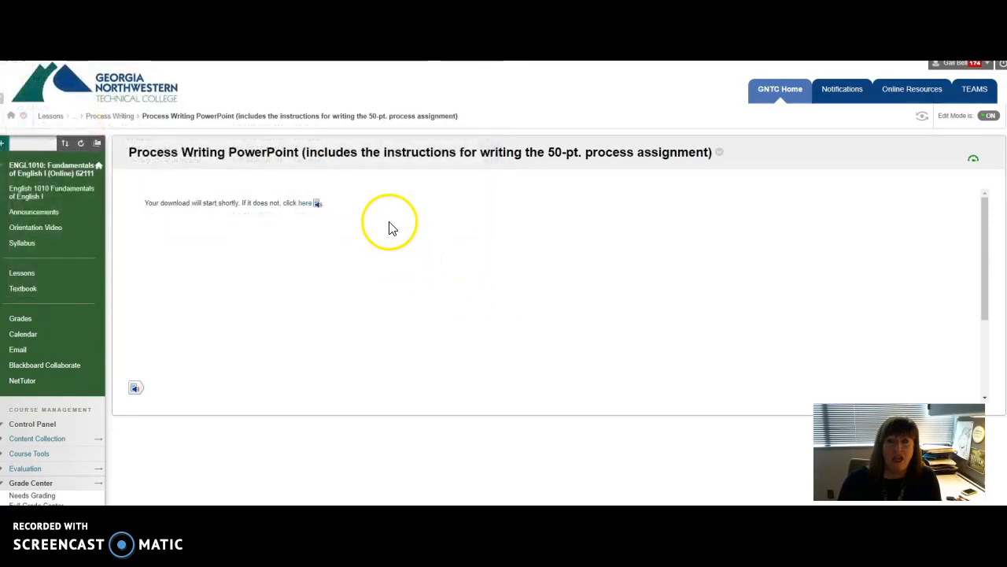
mouse_move(354, 169)
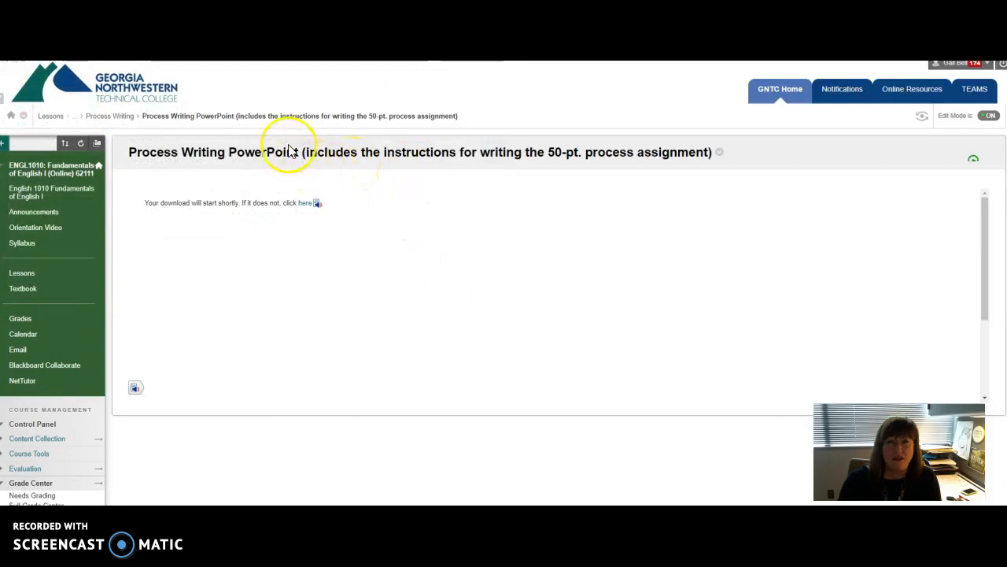
mouse_move(329, 349)
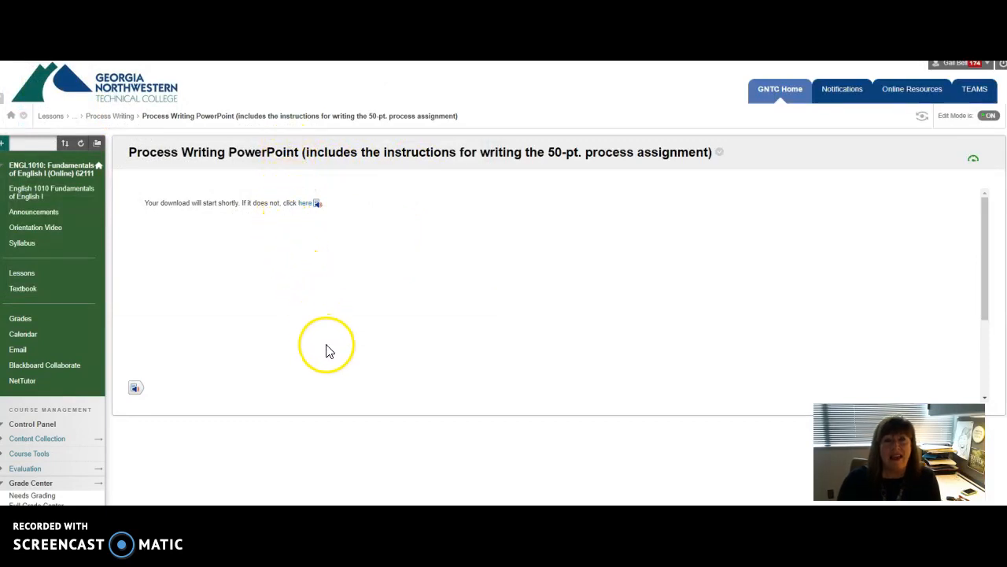
mouse_move(329, 346)
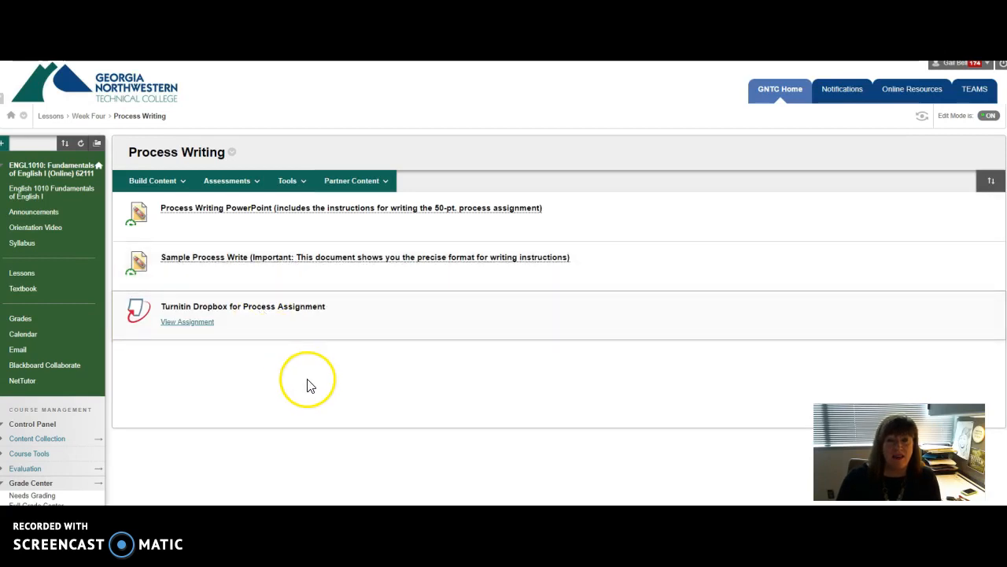
mouse_move(194, 306)
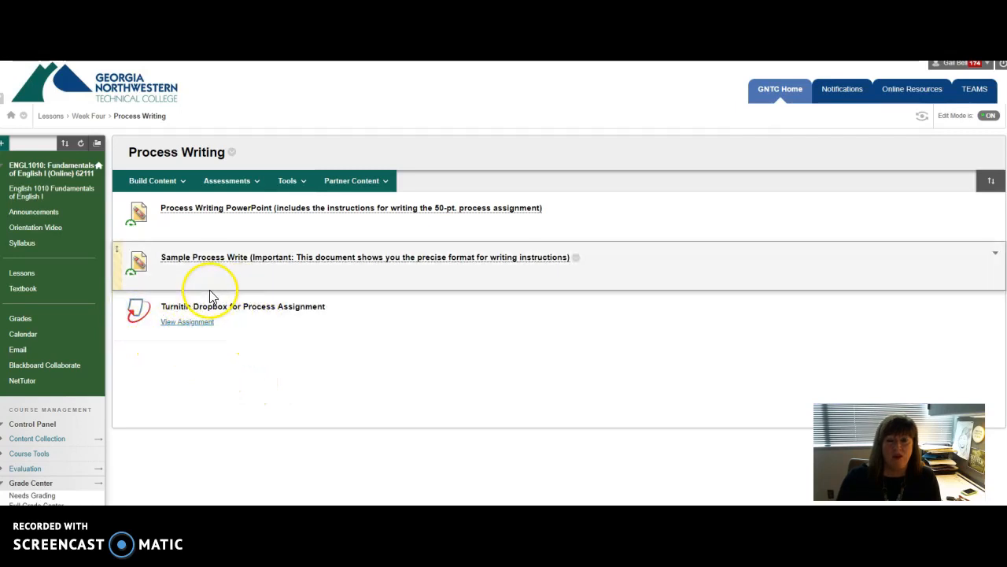
mouse_move(211, 291)
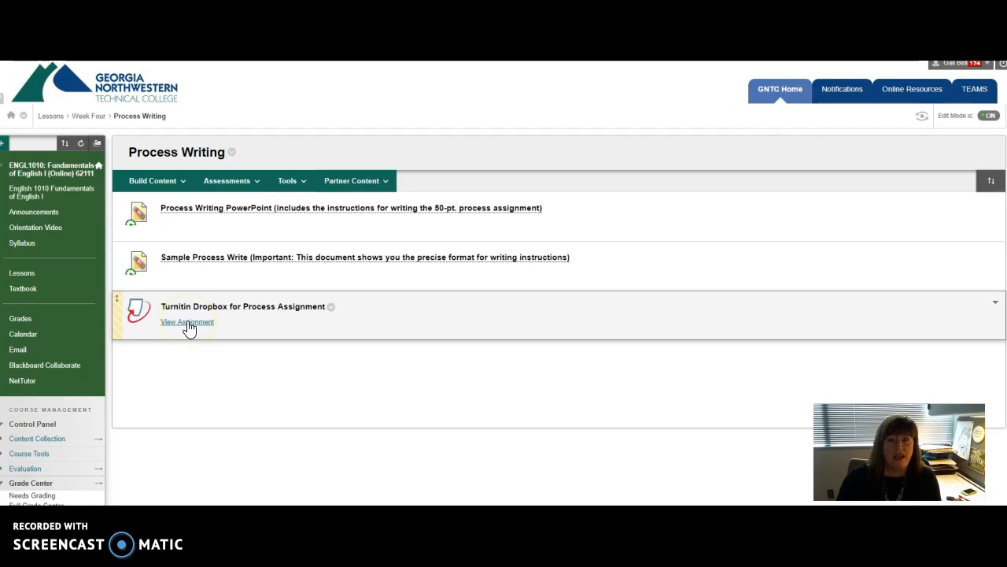
View the Turnitin Dropbox for Process Assignment submissions inbox
click(187, 322)
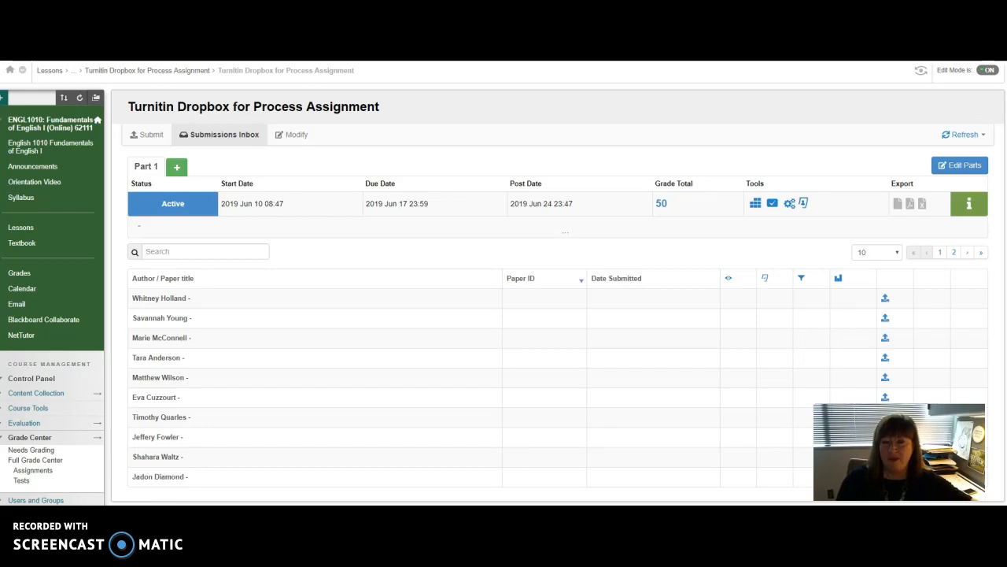
mouse_move(444, 119)
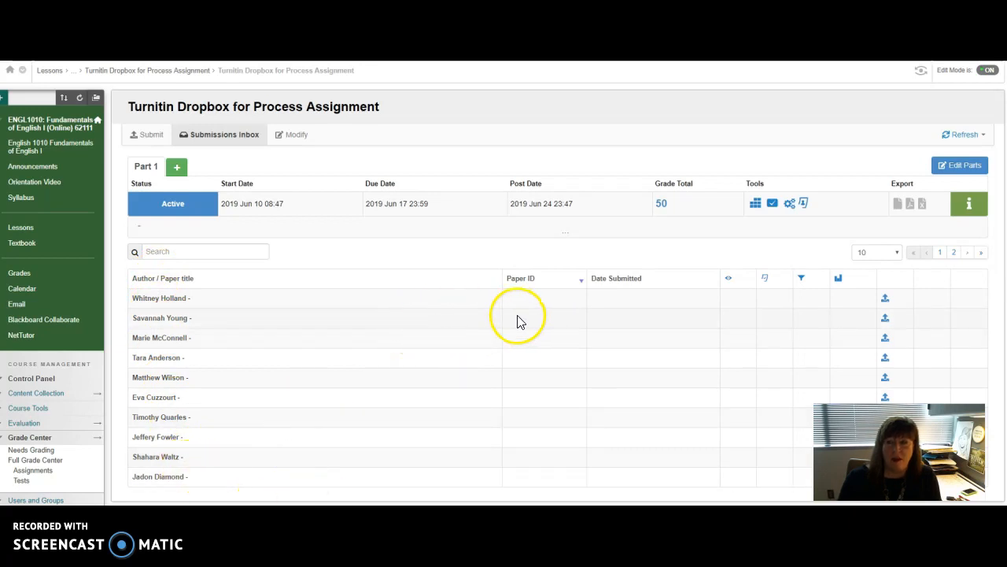
mouse_move(677, 399)
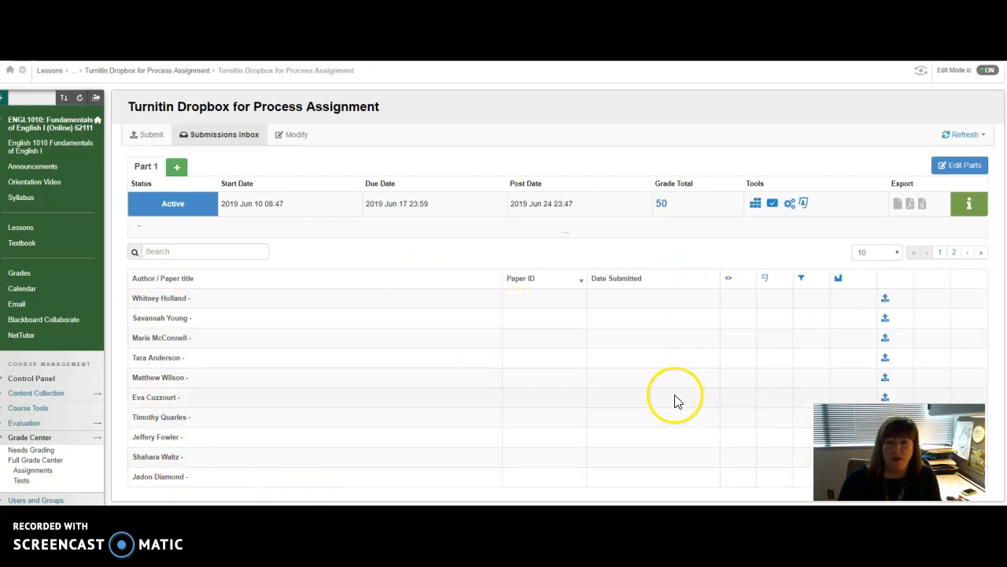
mouse_move(314, 199)
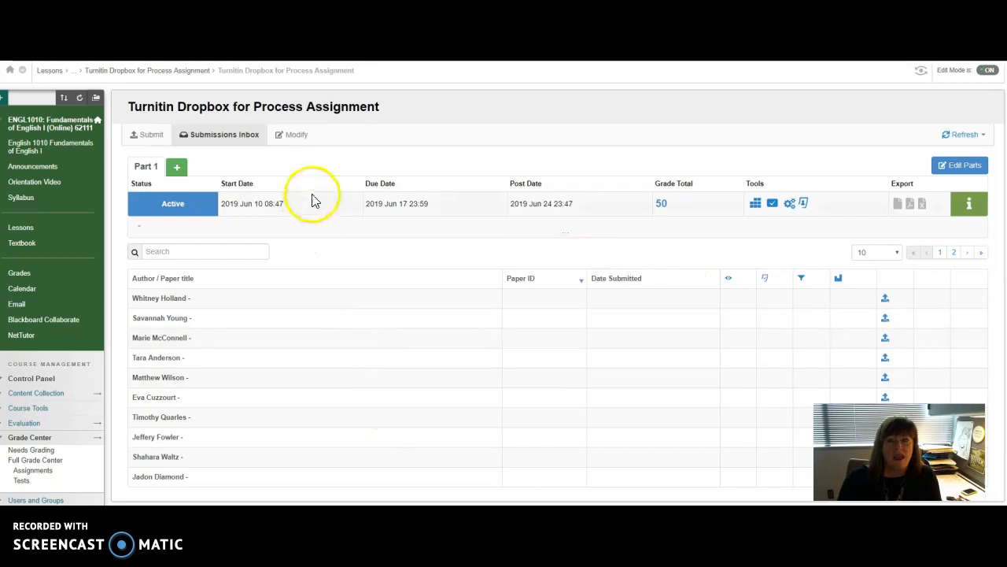
mouse_move(315, 162)
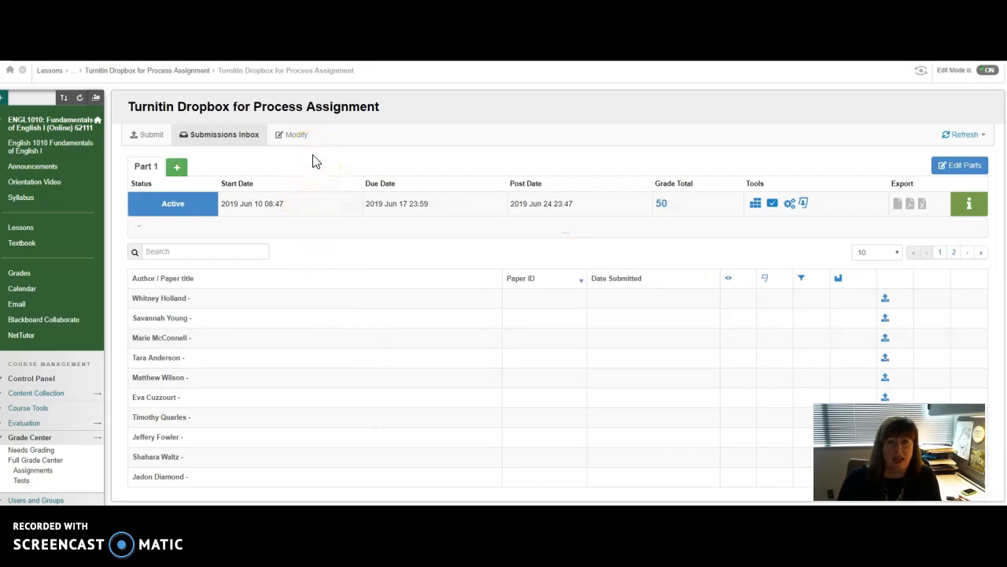
mouse_move(199, 166)
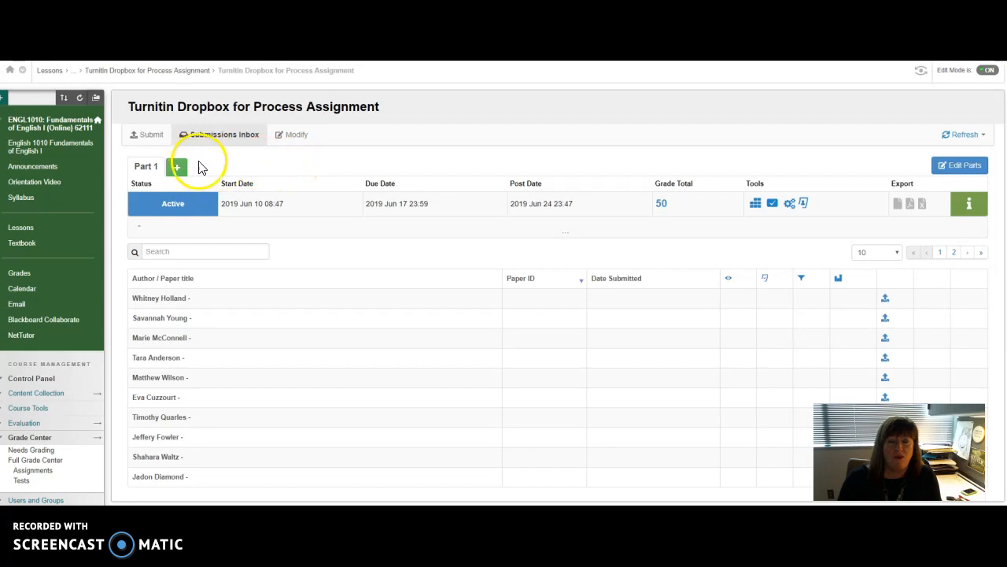
mouse_move(220, 166)
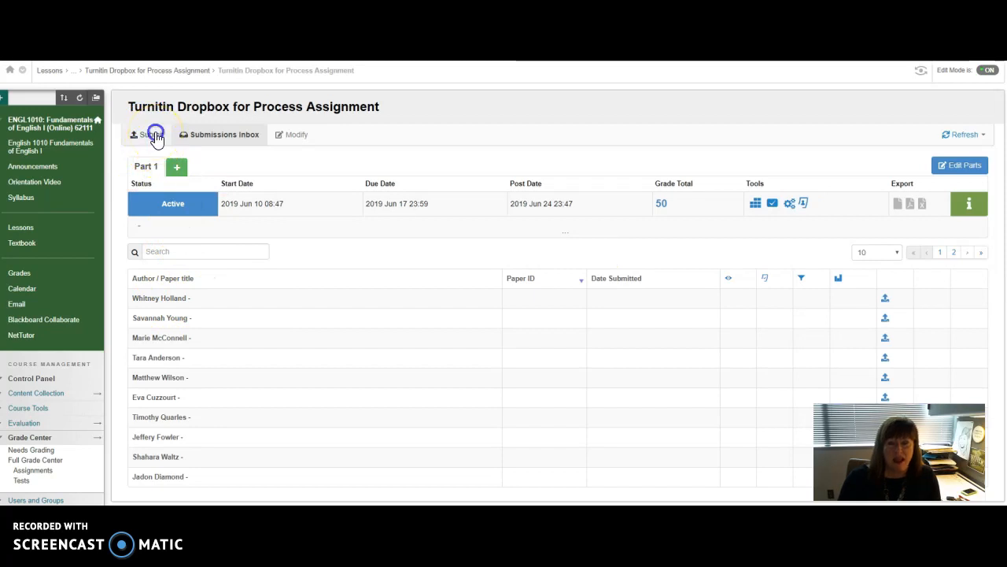
Open the Submit form and enter 'Process Write' as the Part 1 submission title
click(149, 134)
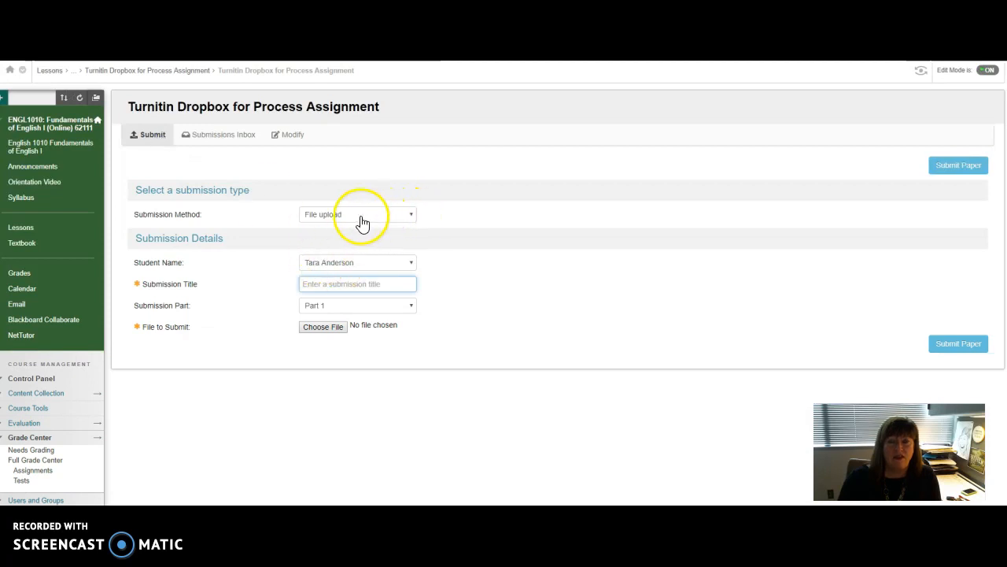
mouse_move(207, 224)
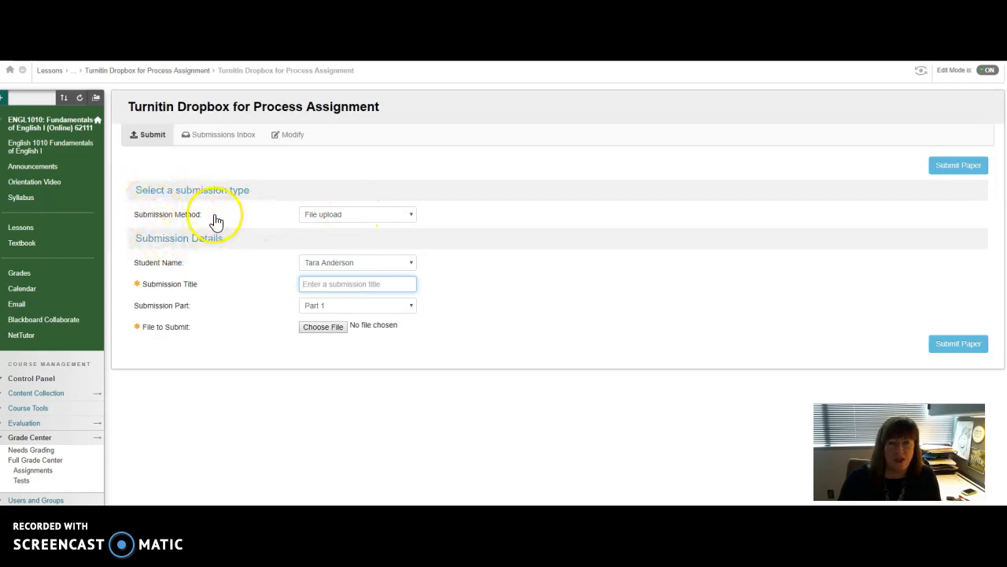
mouse_move(172, 269)
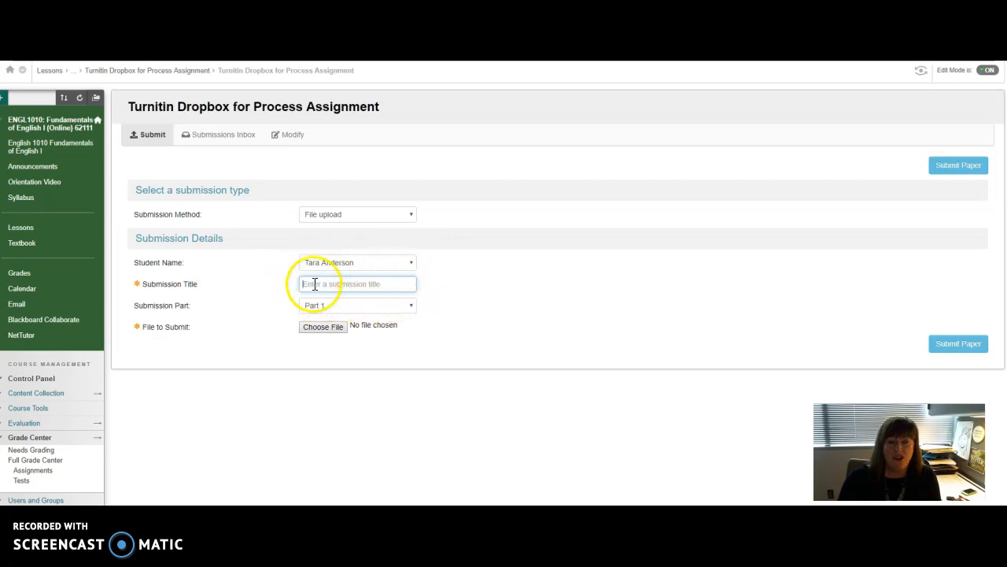
click(357, 283)
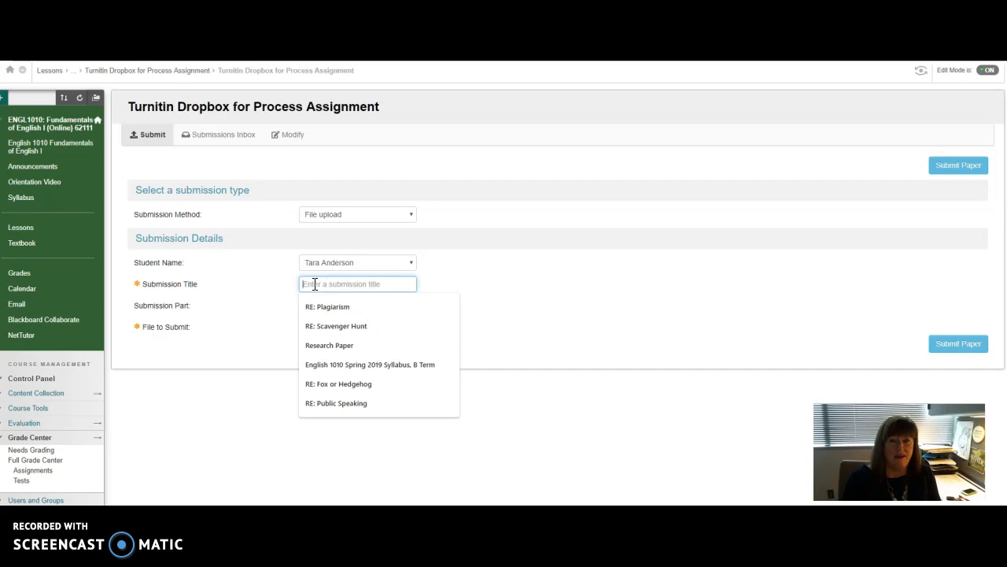
text(Process)
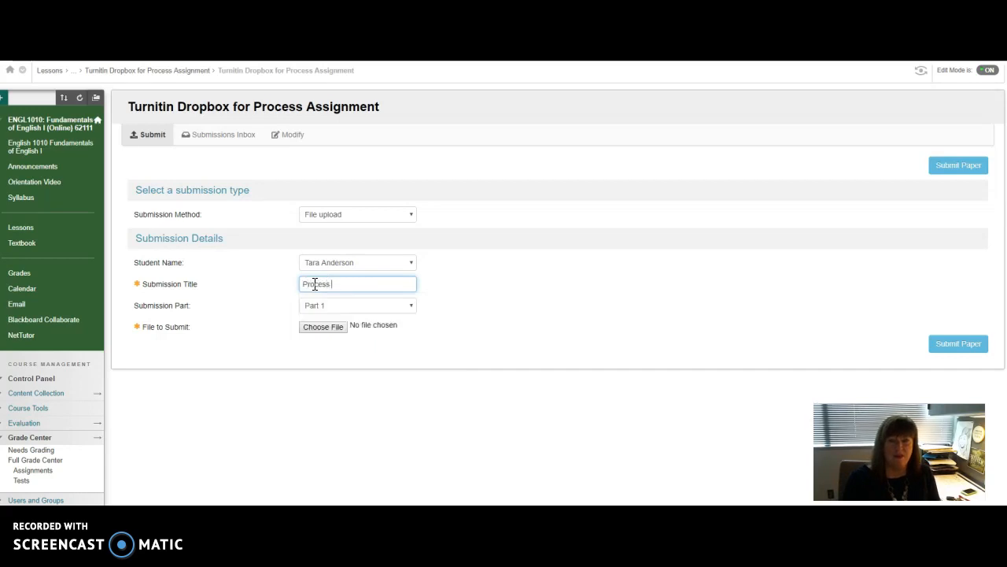
text(Write)
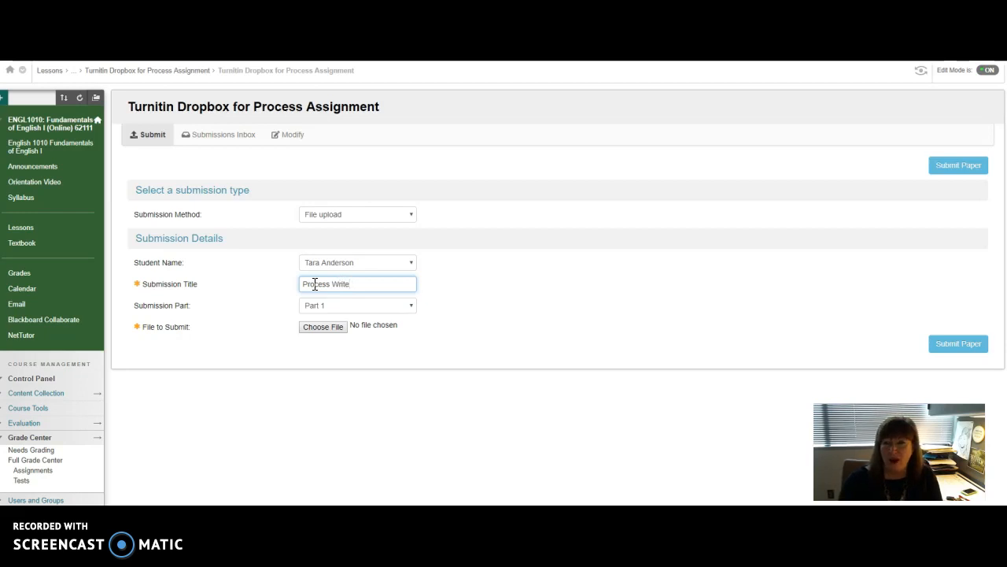
mouse_move(482, 352)
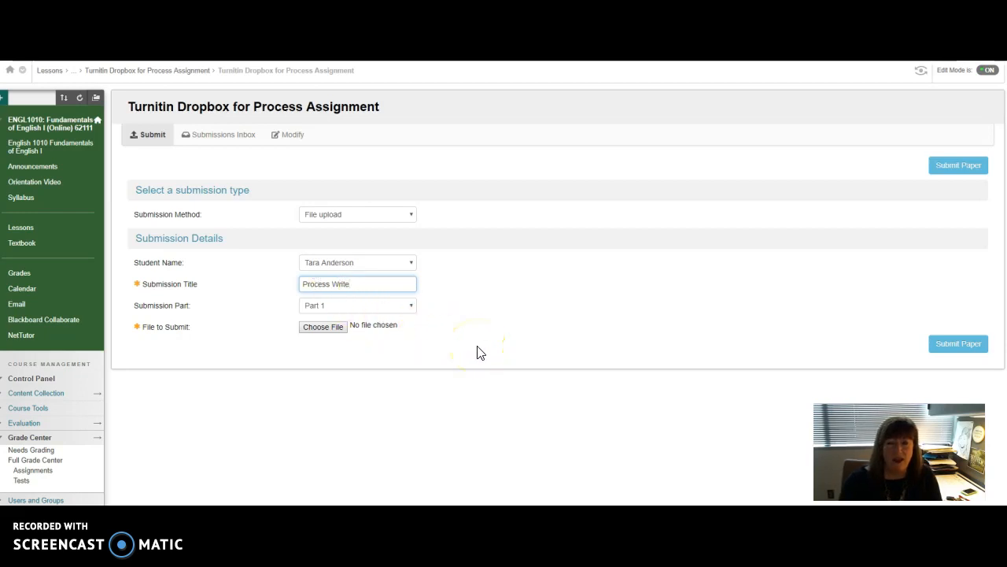
mouse_move(216, 303)
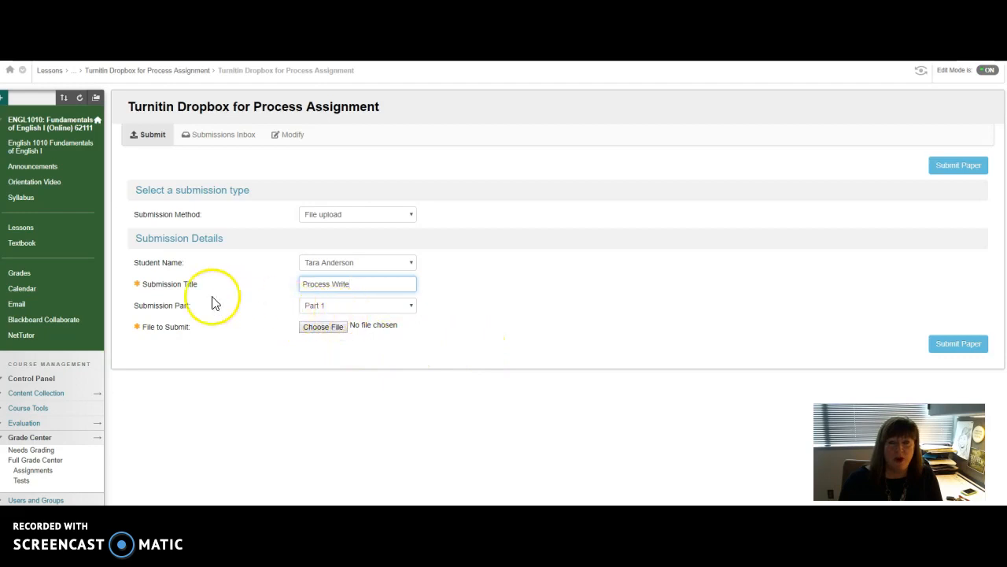
mouse_move(464, 317)
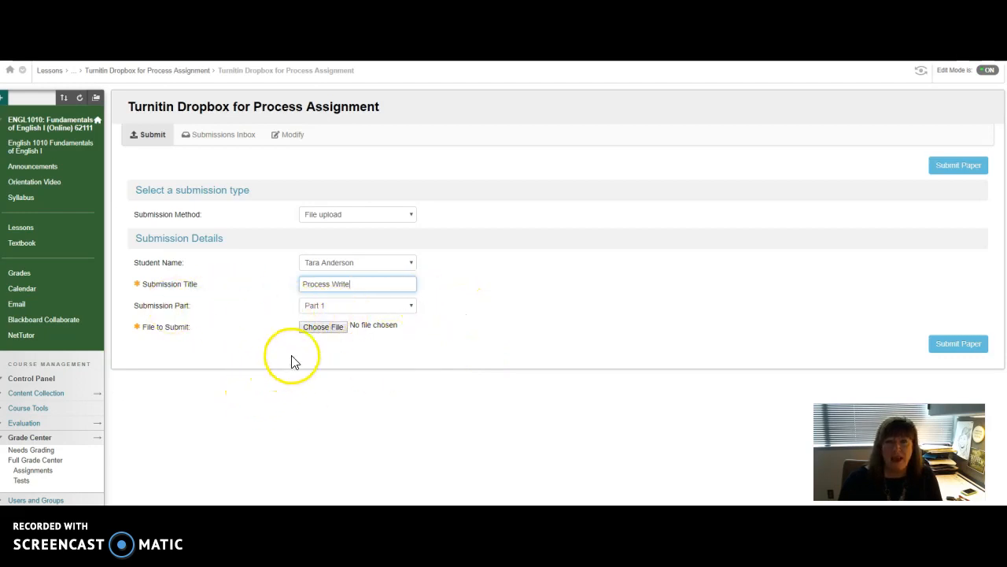
mouse_move(324, 326)
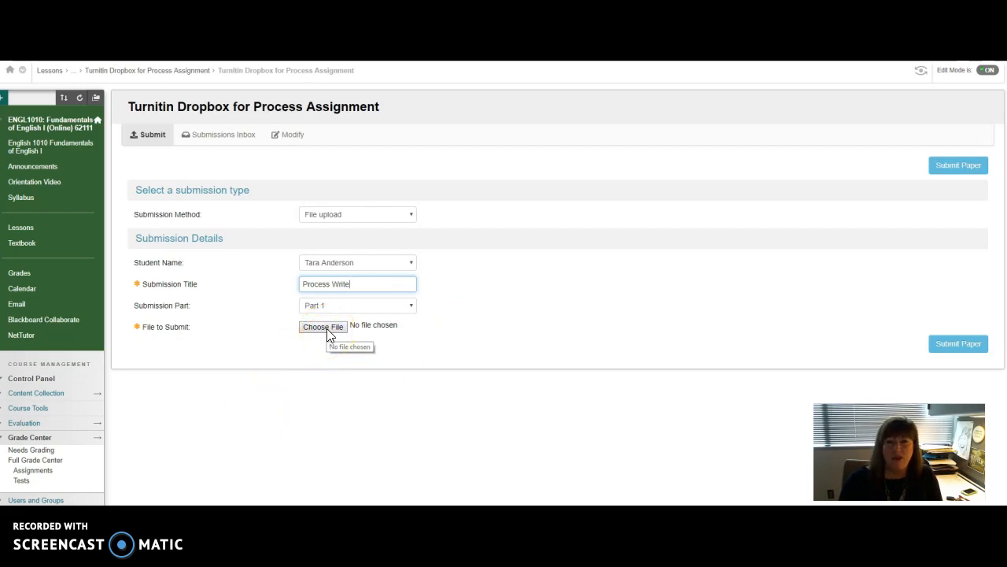
click(323, 327)
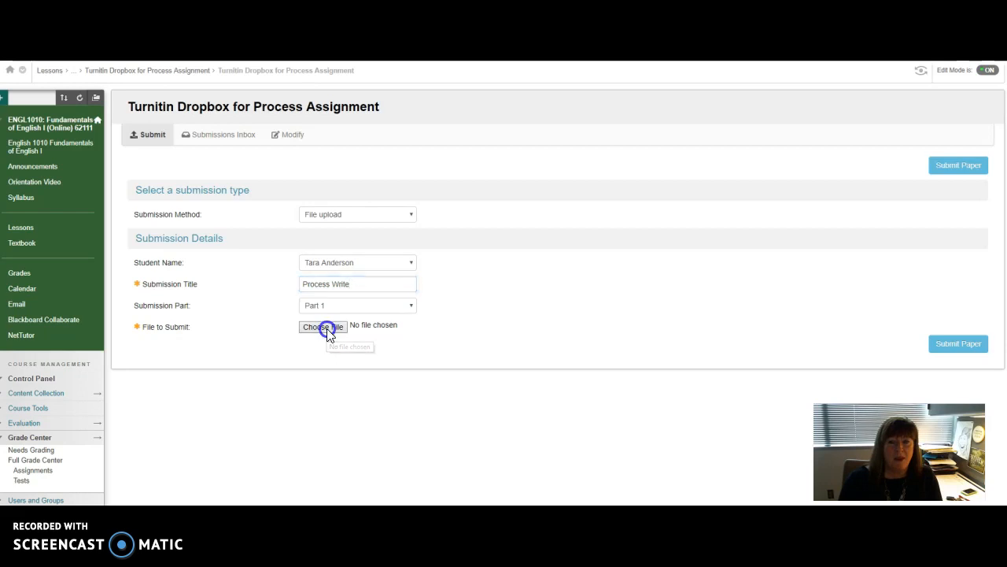
Select the 'A Good Man Is Hard to Find Essay' document as the paper file
click(322, 326)
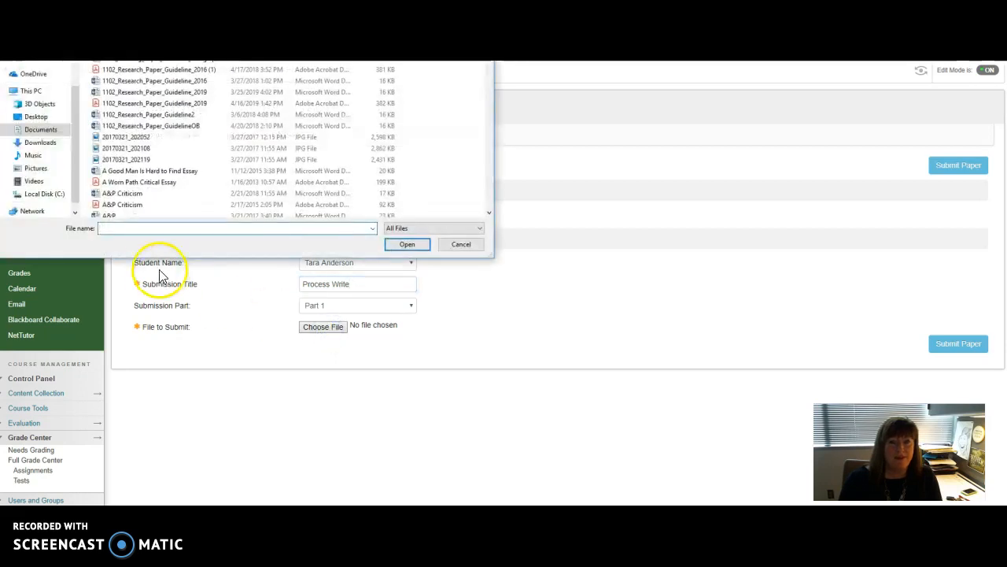
mouse_move(130, 181)
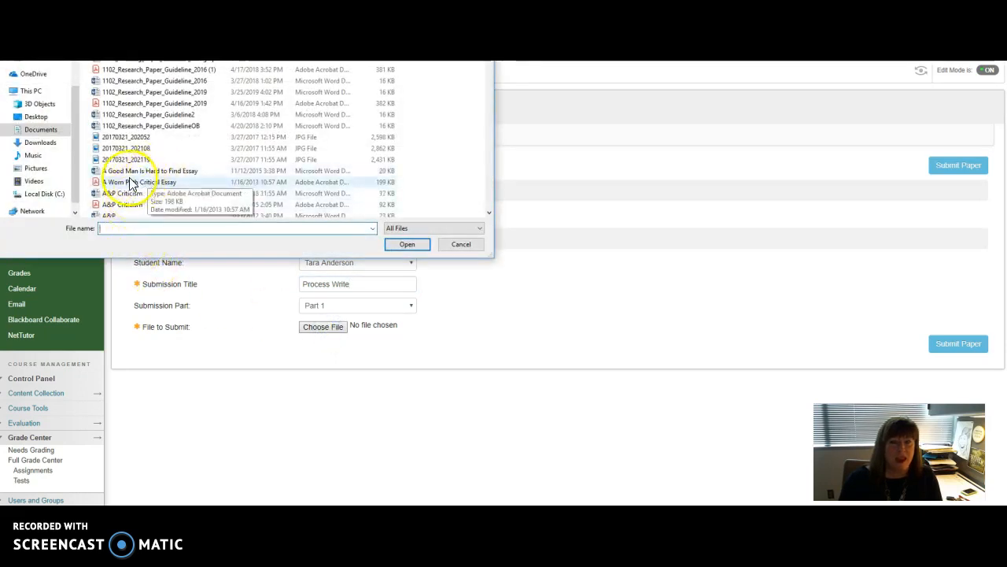
mouse_move(154, 171)
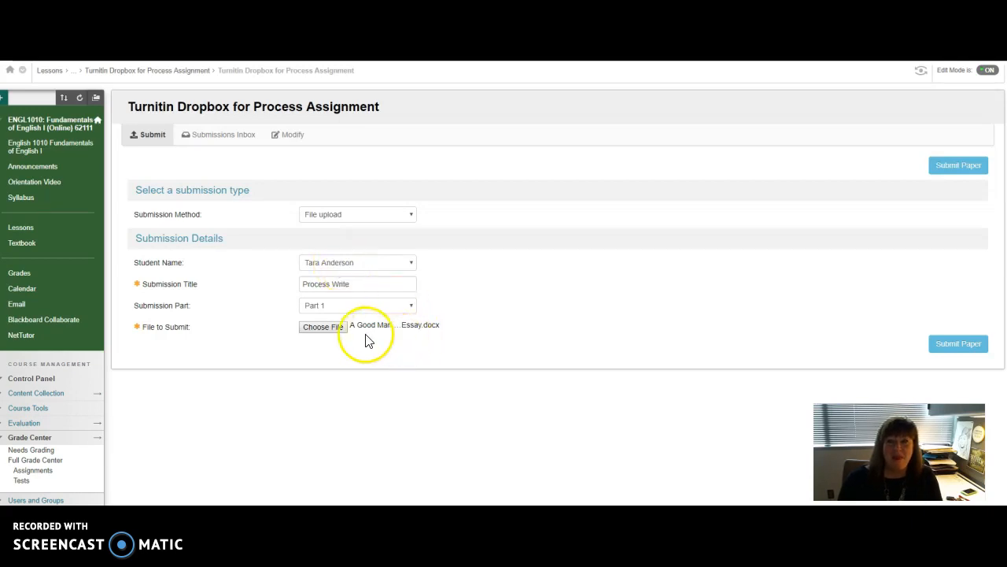
mouse_move(370, 325)
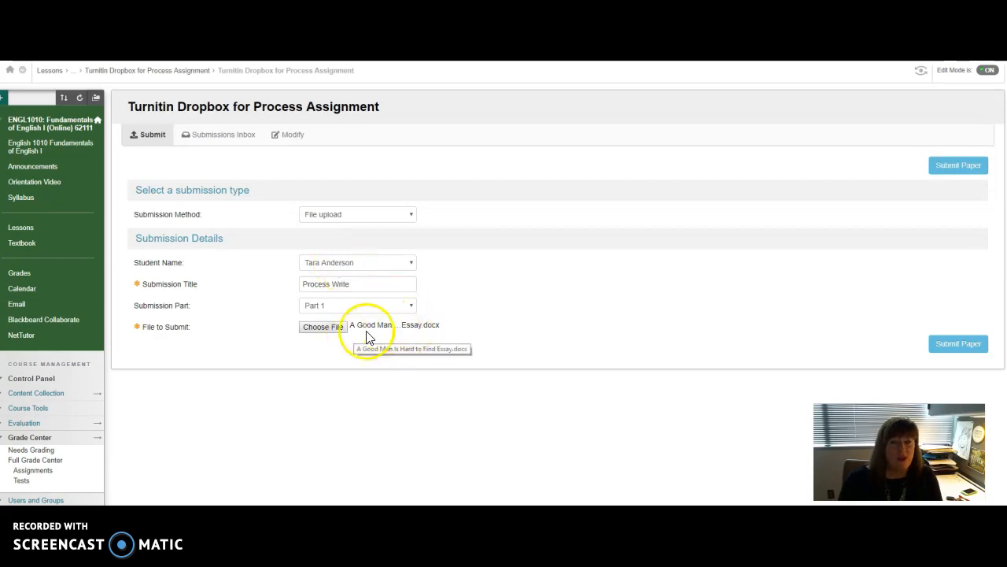
mouse_move(958, 344)
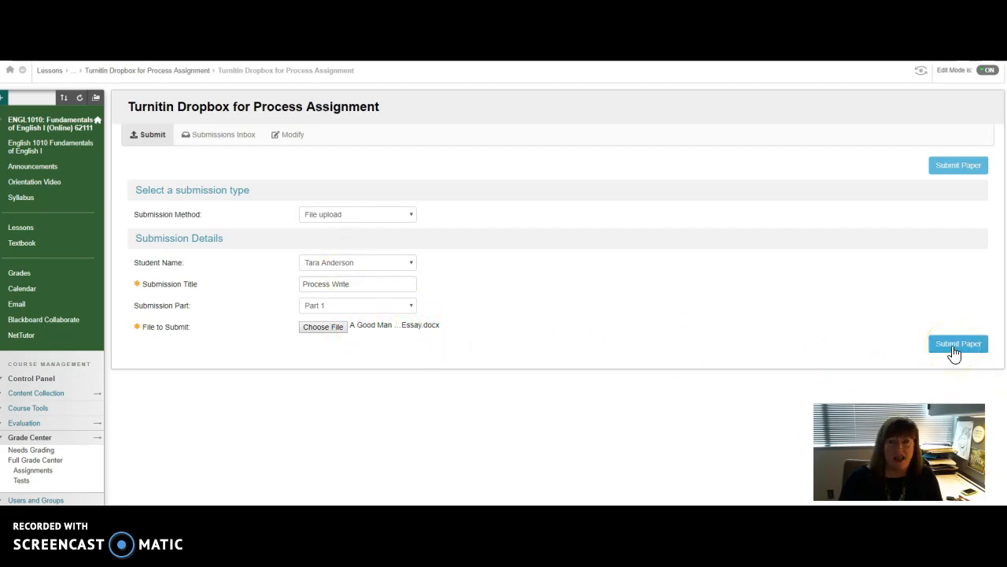
Submit the Process Write essay to Turnitin and wait for its digital receipt
click(957, 343)
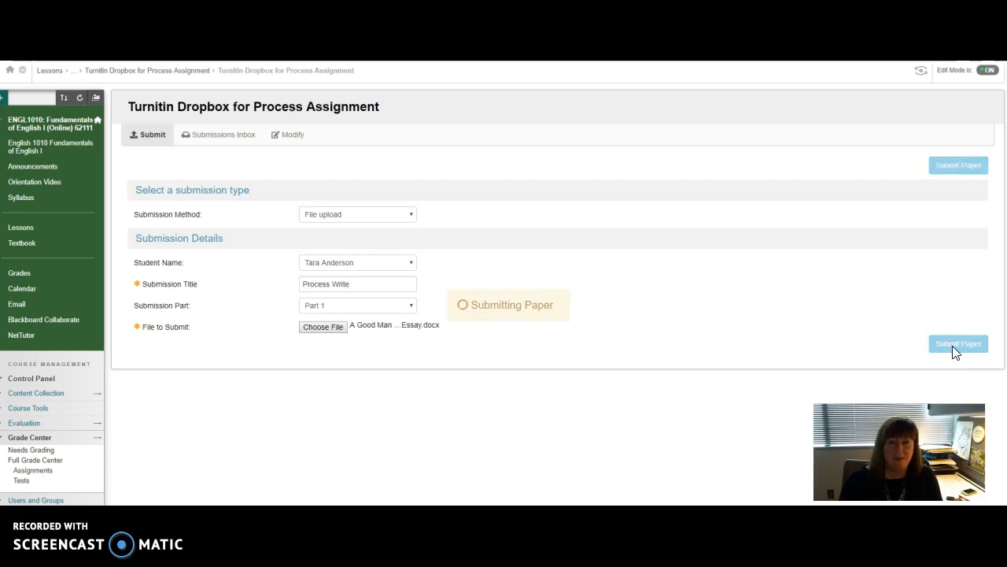
click(959, 343)
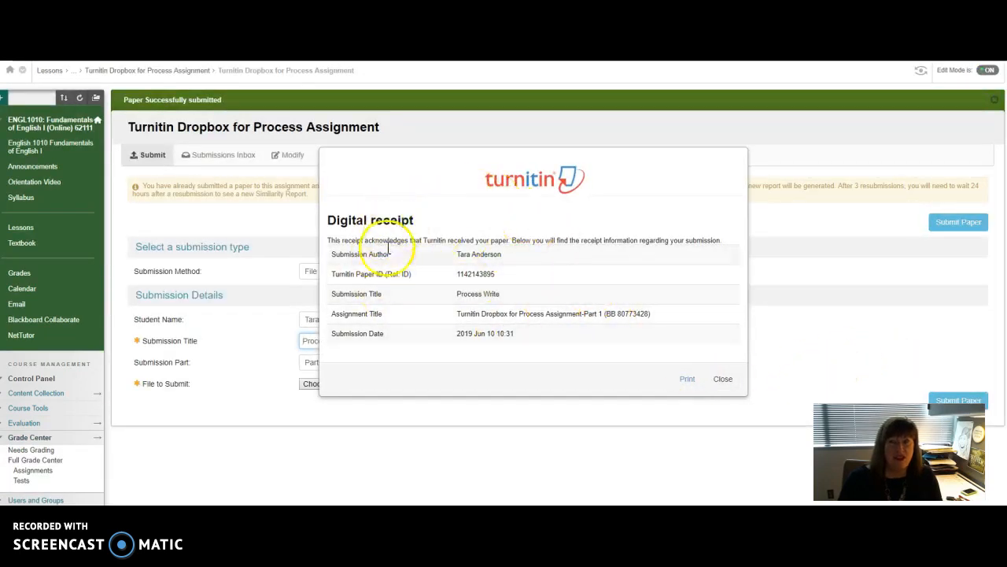
mouse_move(385, 218)
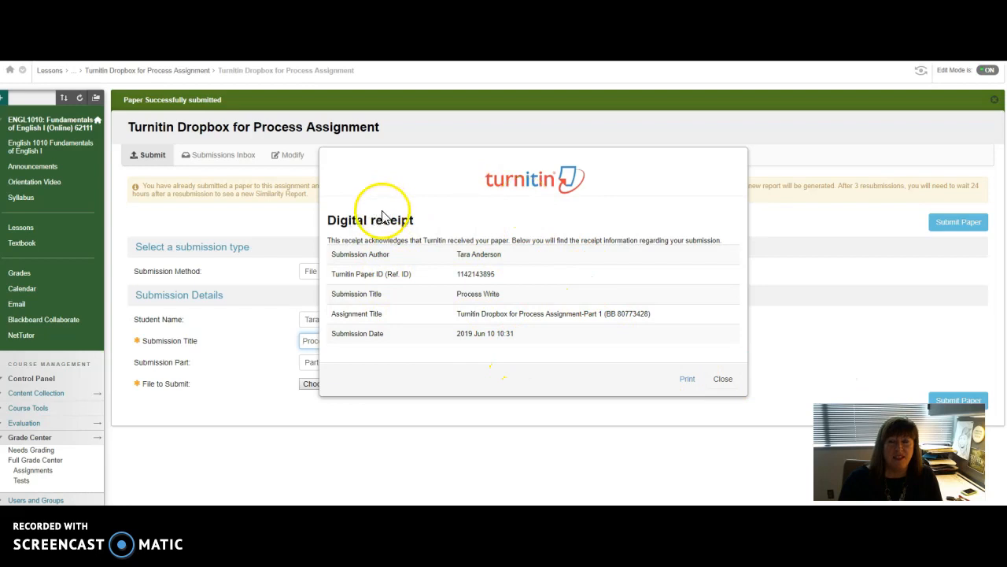
mouse_move(413, 252)
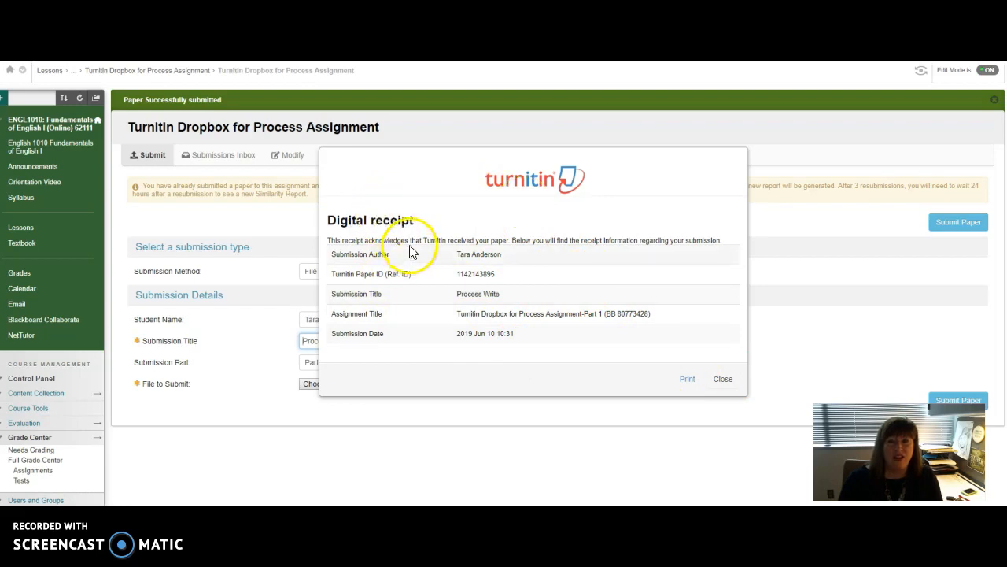
mouse_move(445, 231)
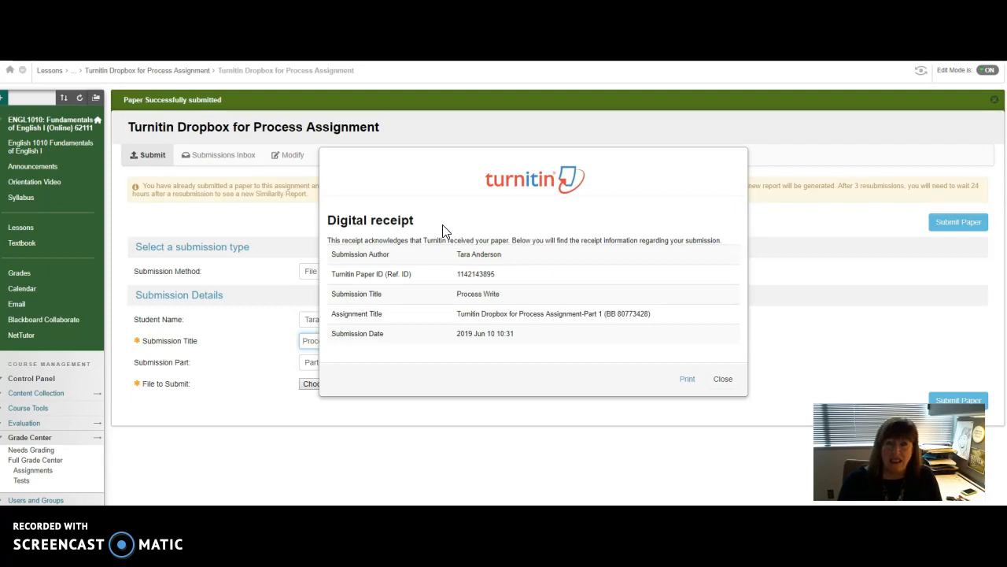
mouse_move(418, 197)
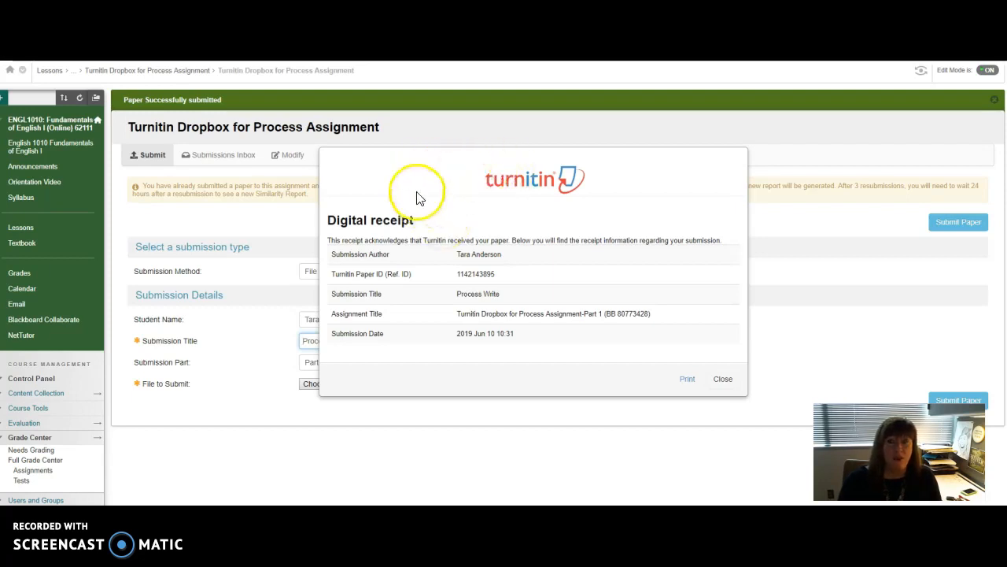
mouse_move(452, 167)
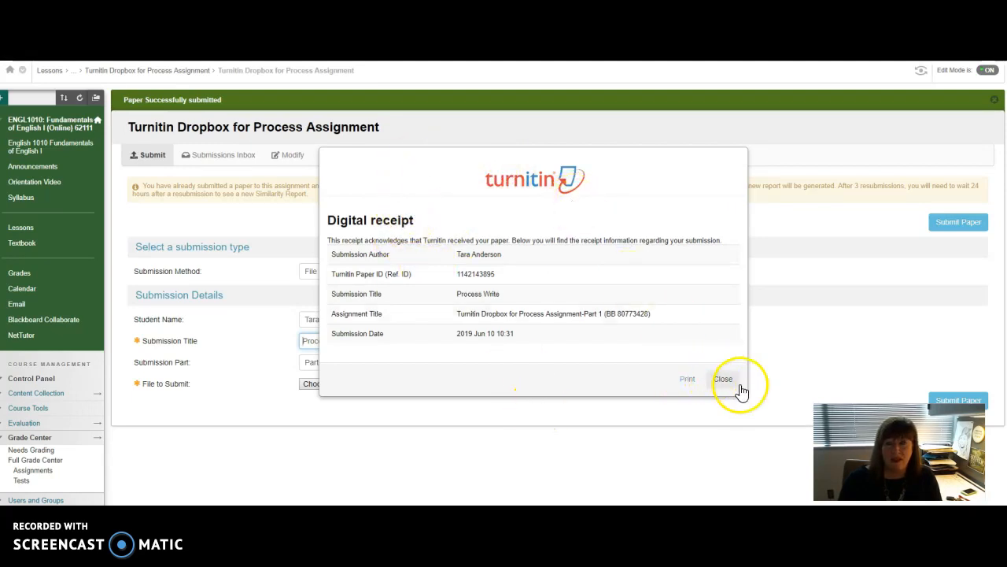
click(722, 378)
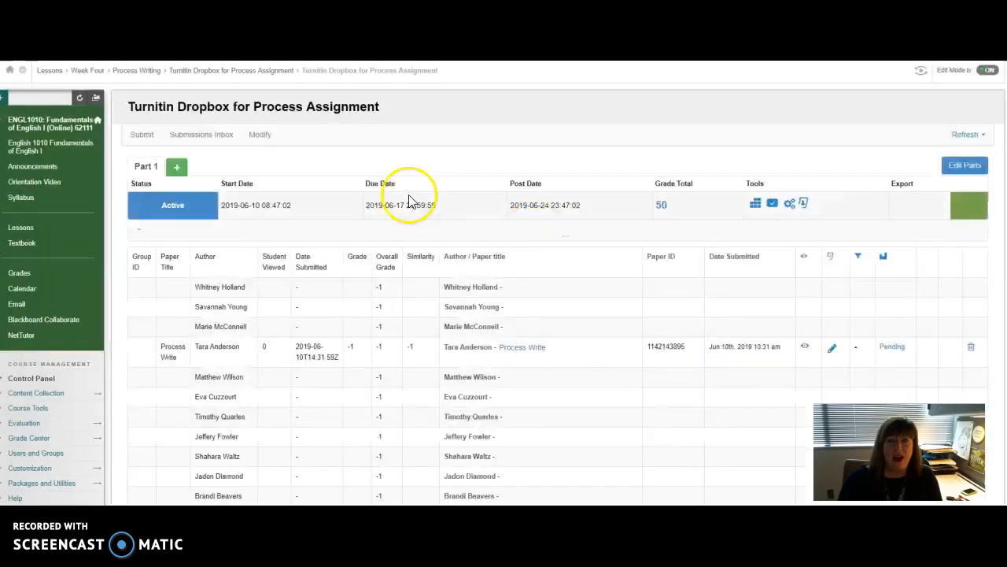
click(201, 134)
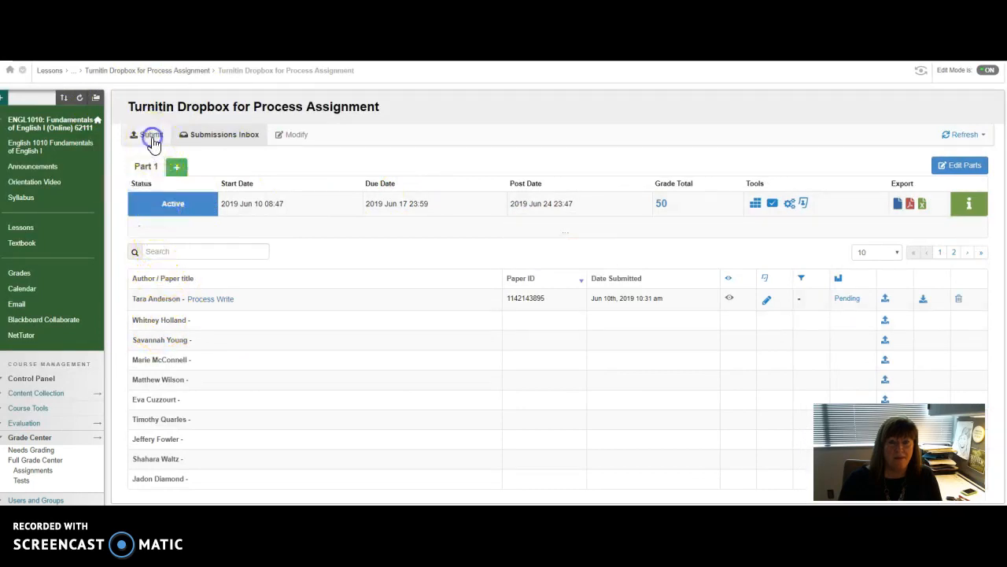
click(151, 134)
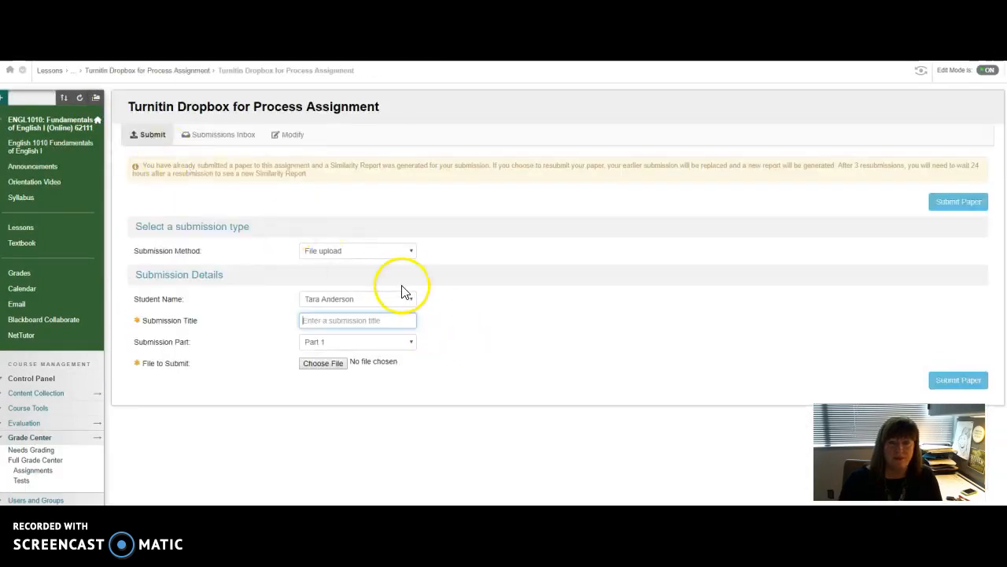
click(357, 299)
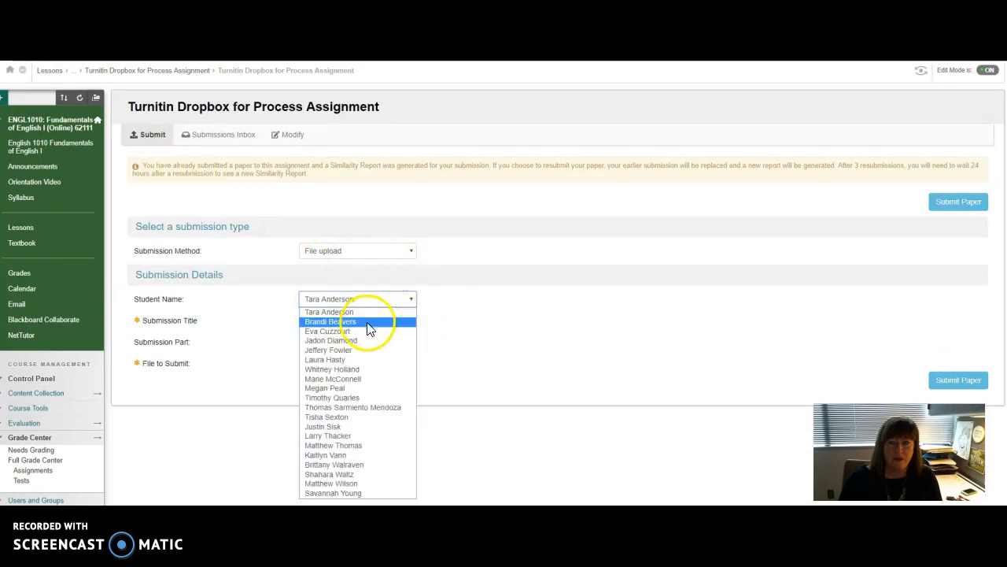
click(330, 321)
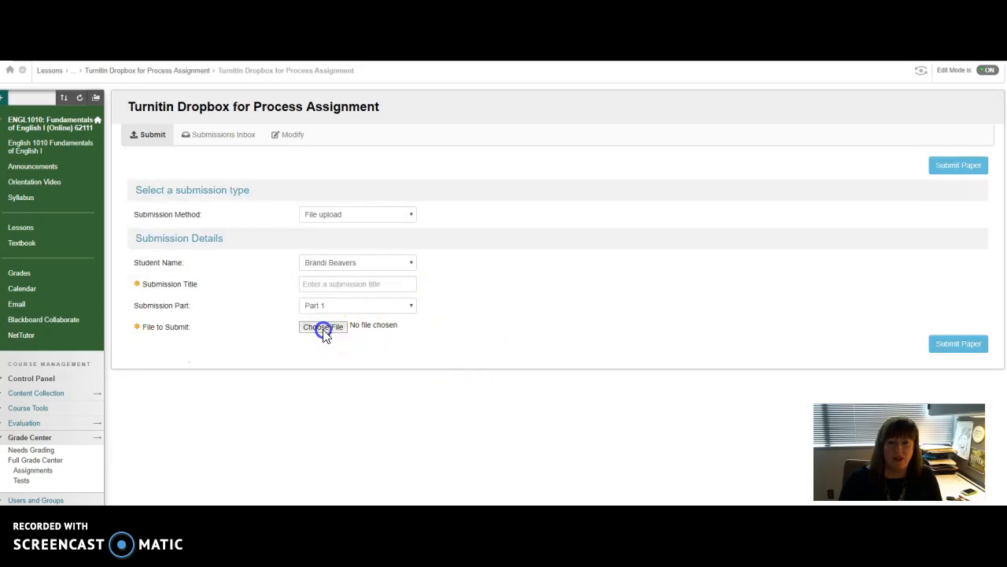
click(323, 326)
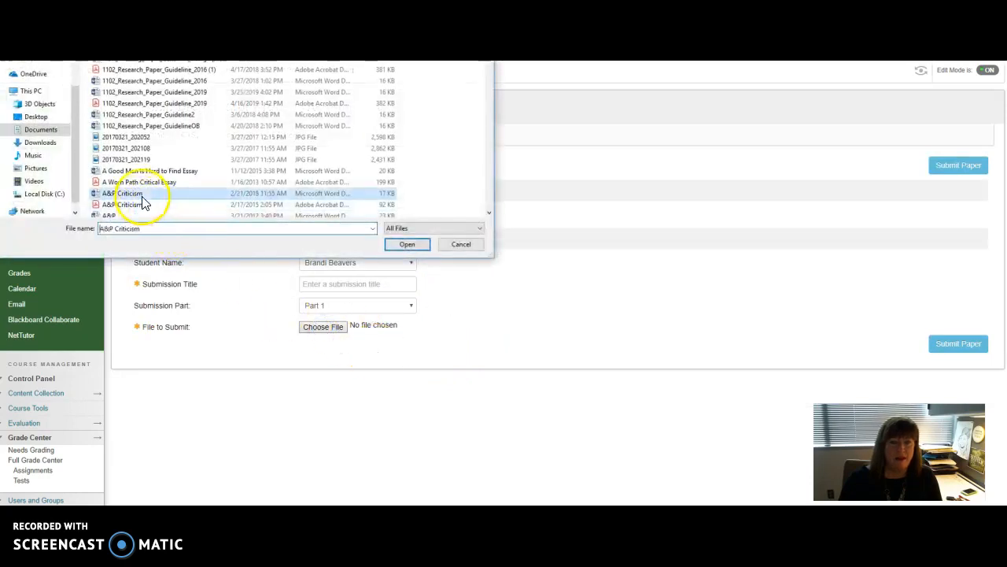
click(407, 244)
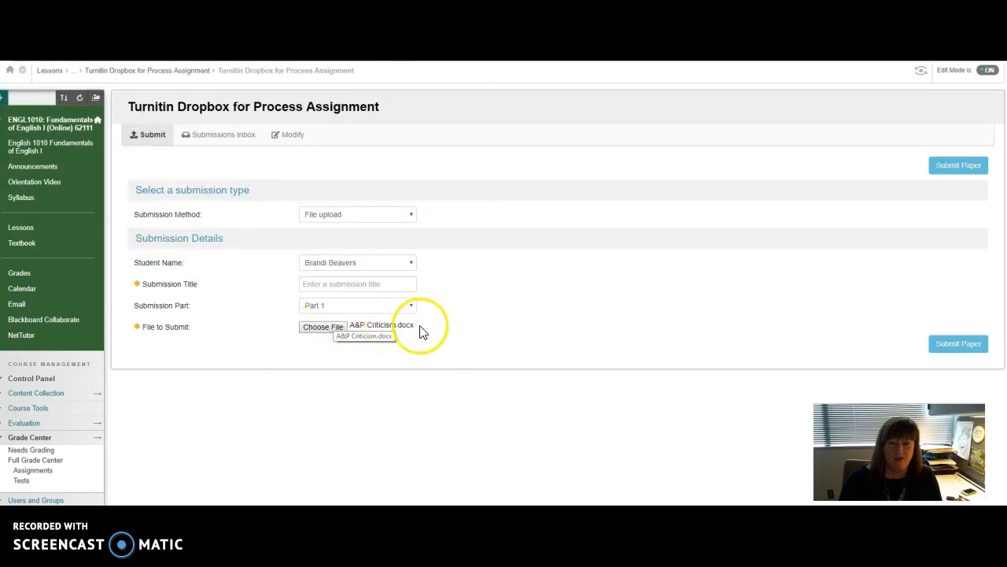
click(958, 343)
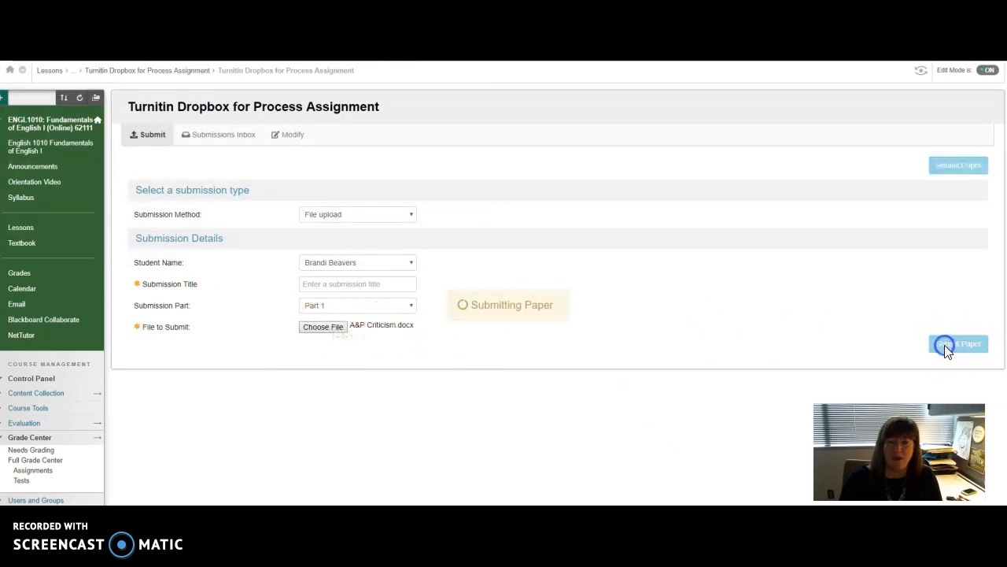
click(958, 343)
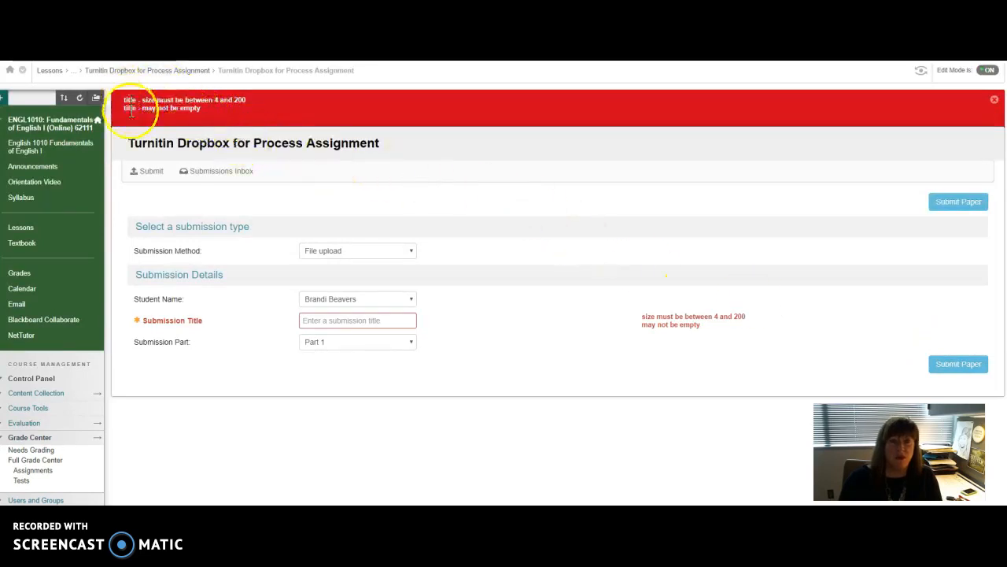
mouse_move(541, 110)
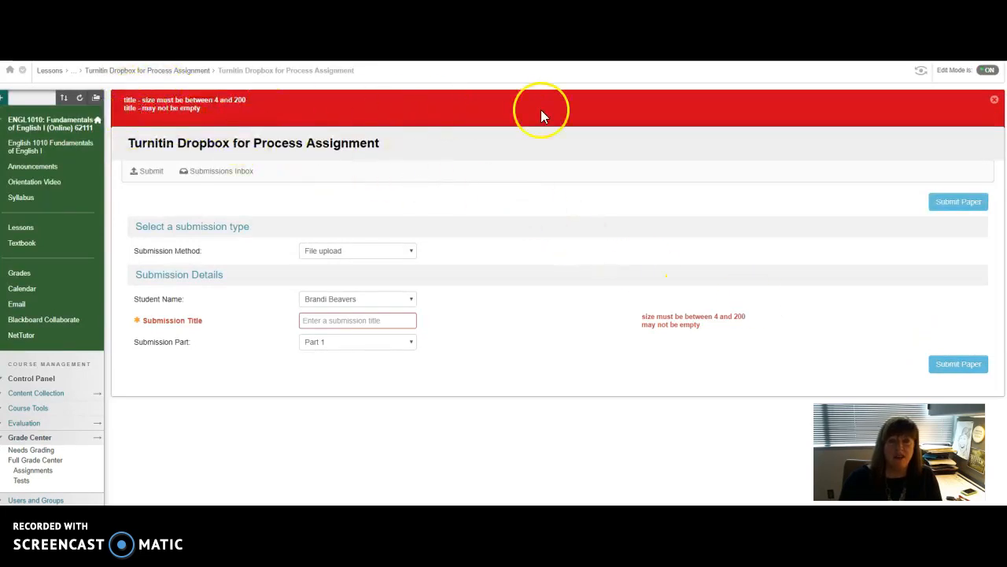
mouse_move(173, 126)
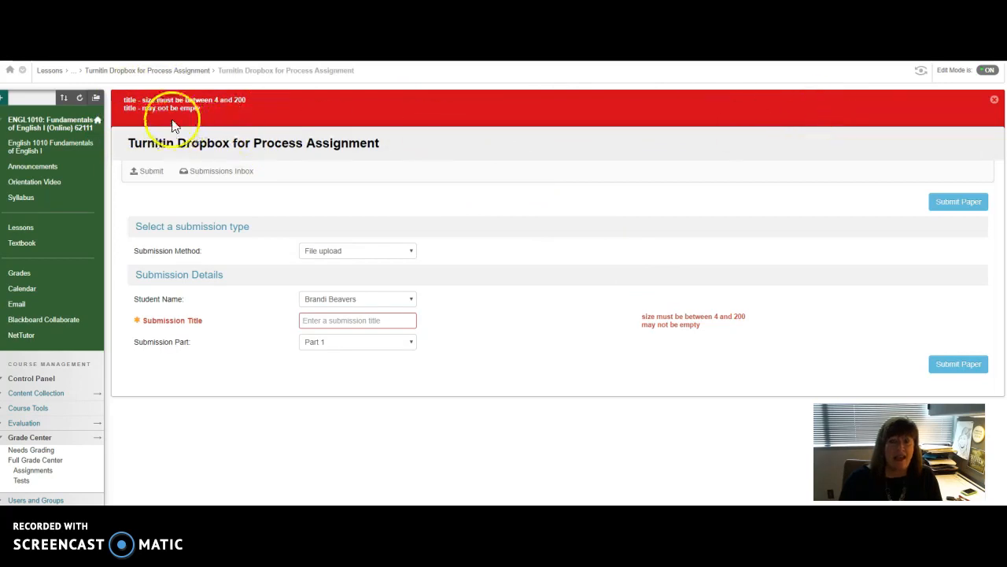
mouse_move(374, 299)
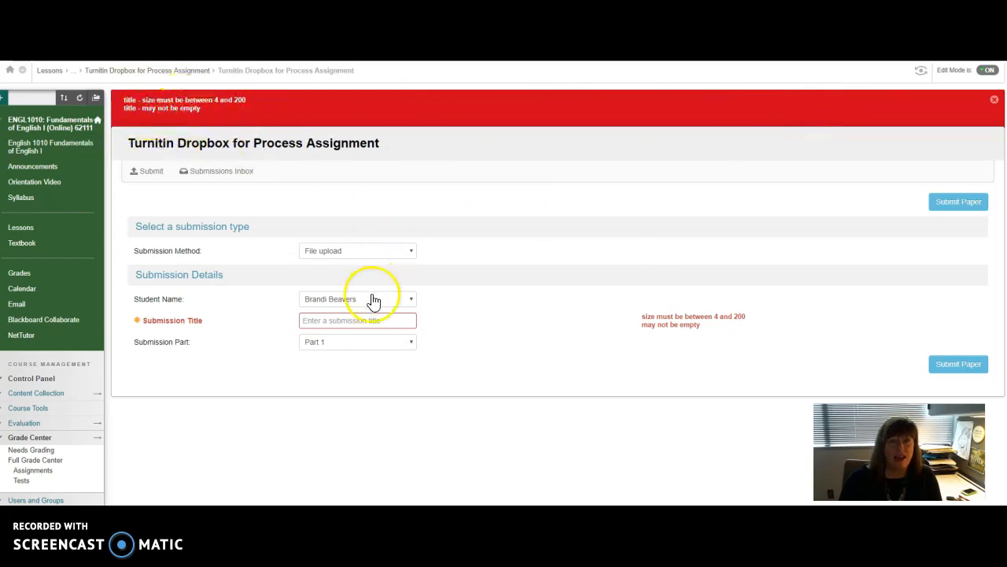
click(358, 320)
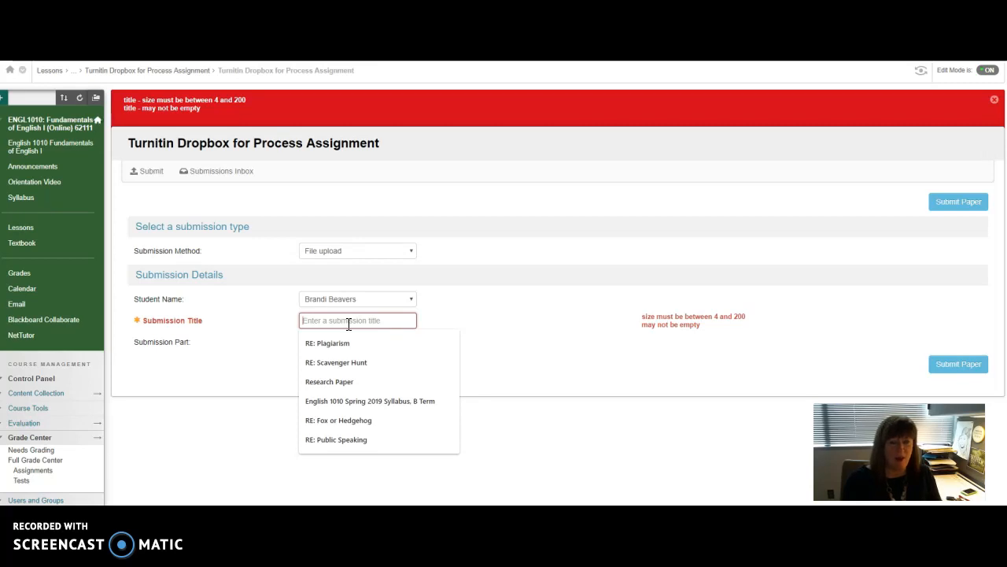
text(PRocess Writ)
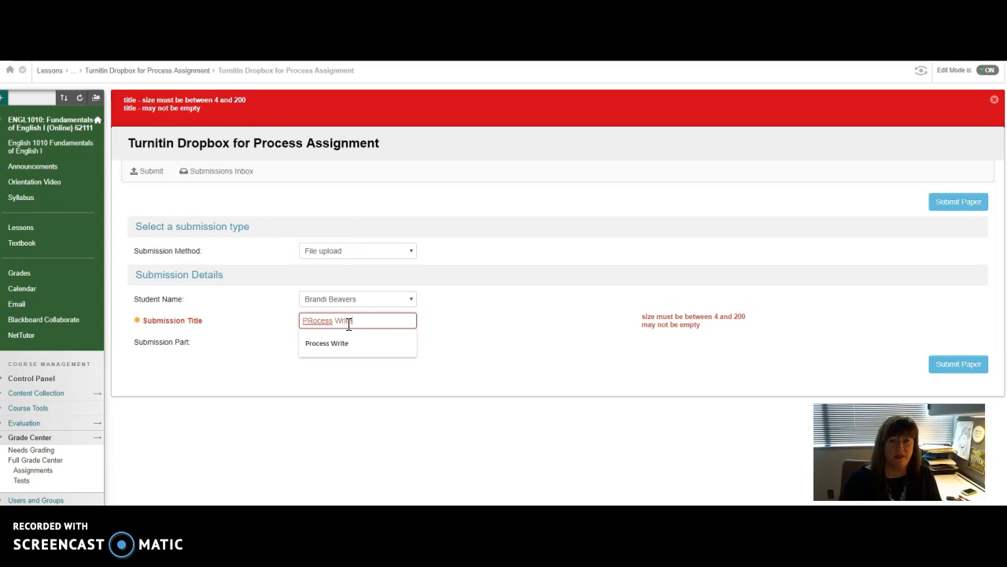
click(327, 342)
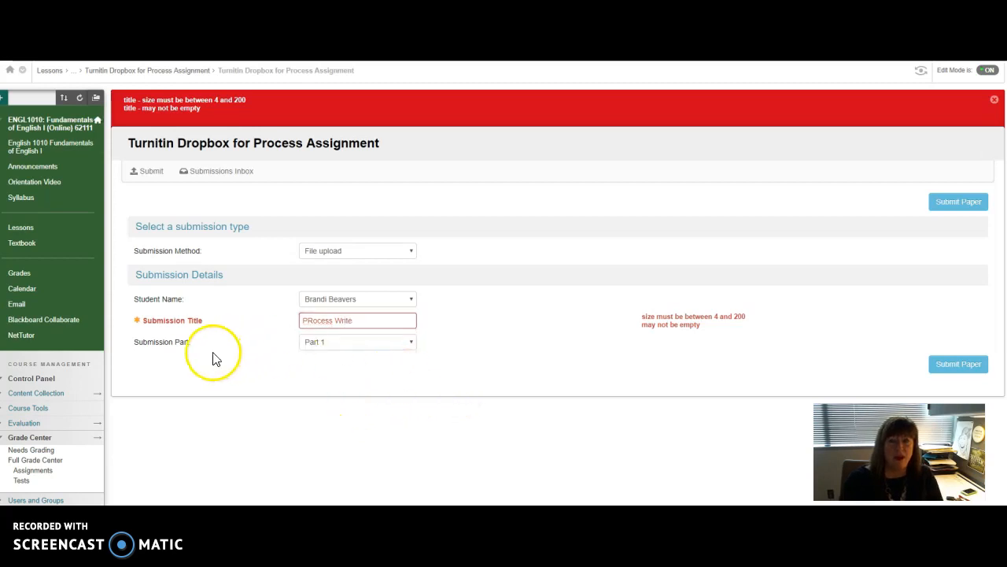
mouse_move(410, 347)
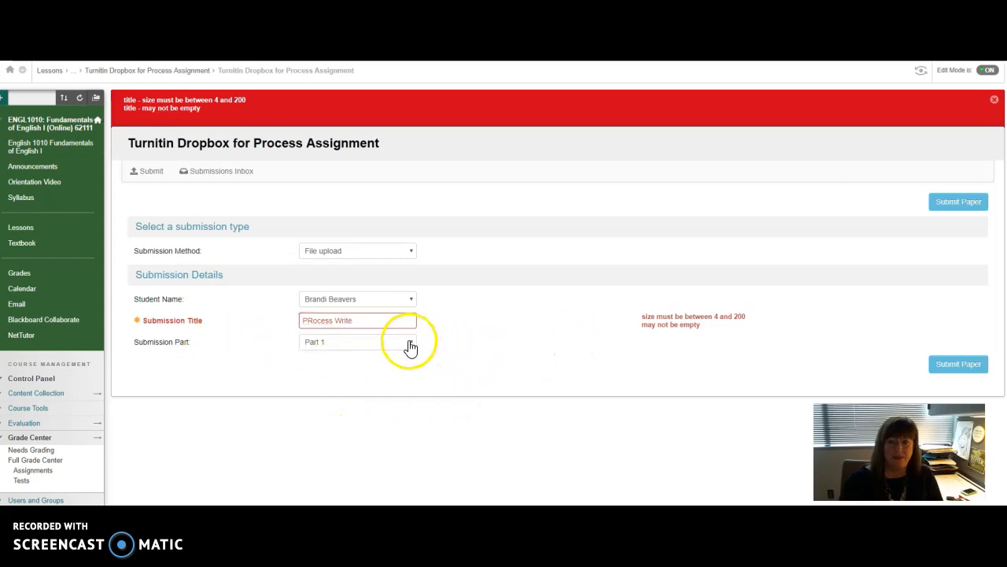
mouse_move(826, 326)
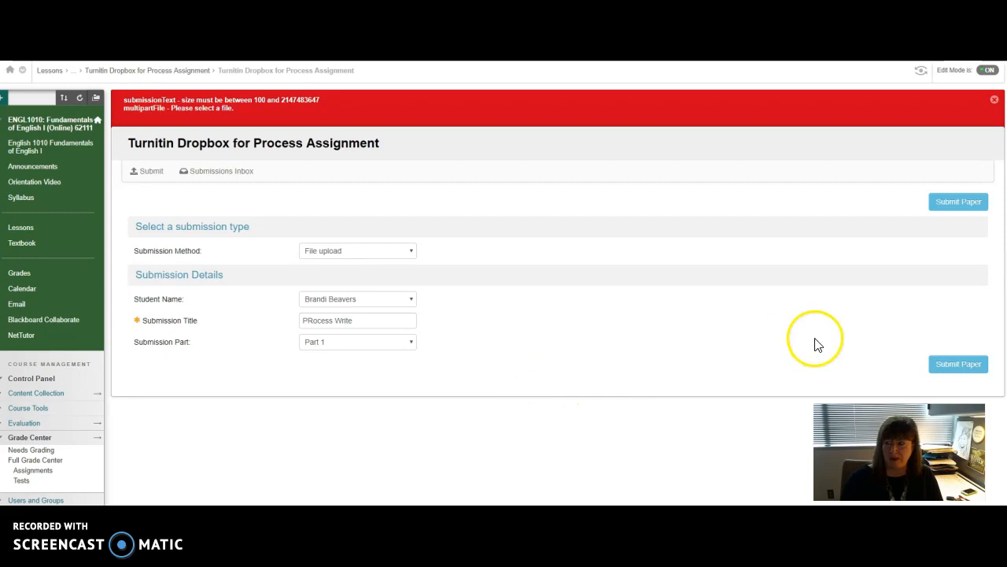
mouse_move(403, 349)
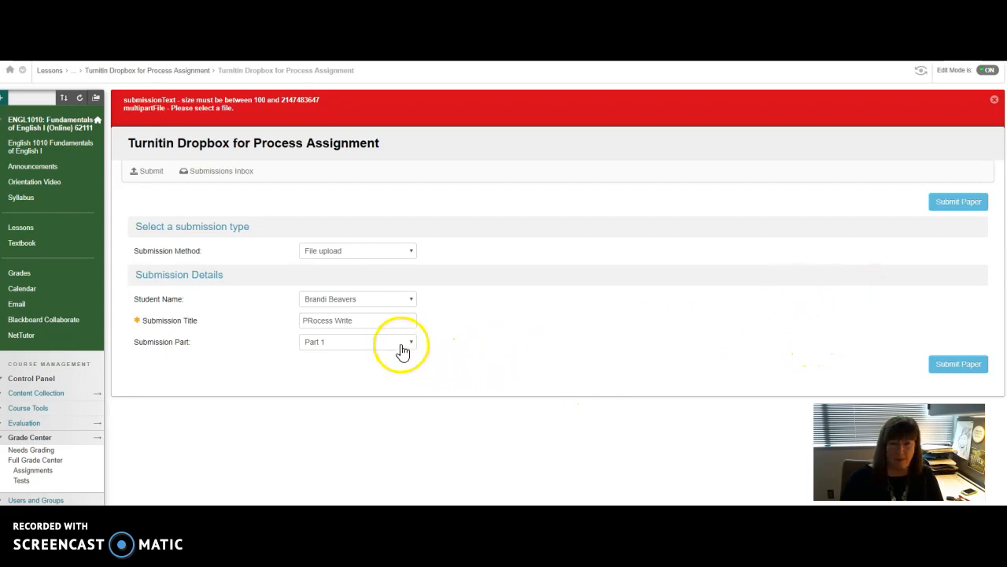
mouse_move(761, 157)
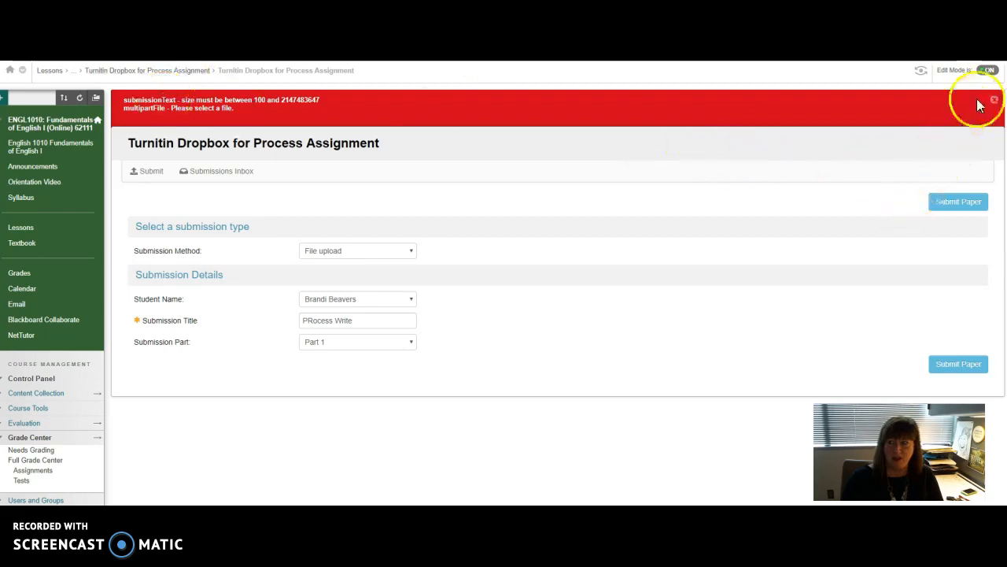
Close the red error banner warning that a file must be selected
click(994, 100)
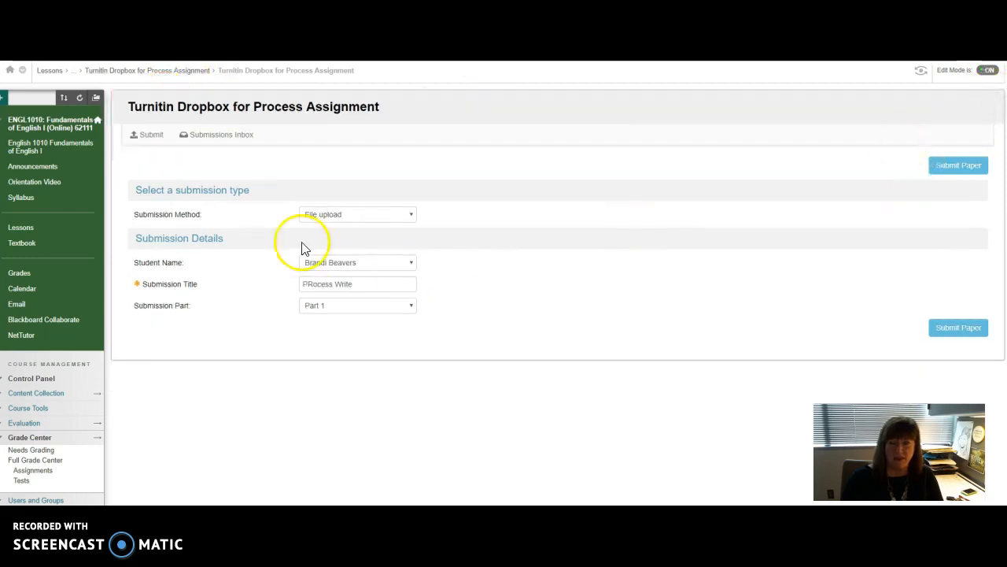
mouse_move(444, 331)
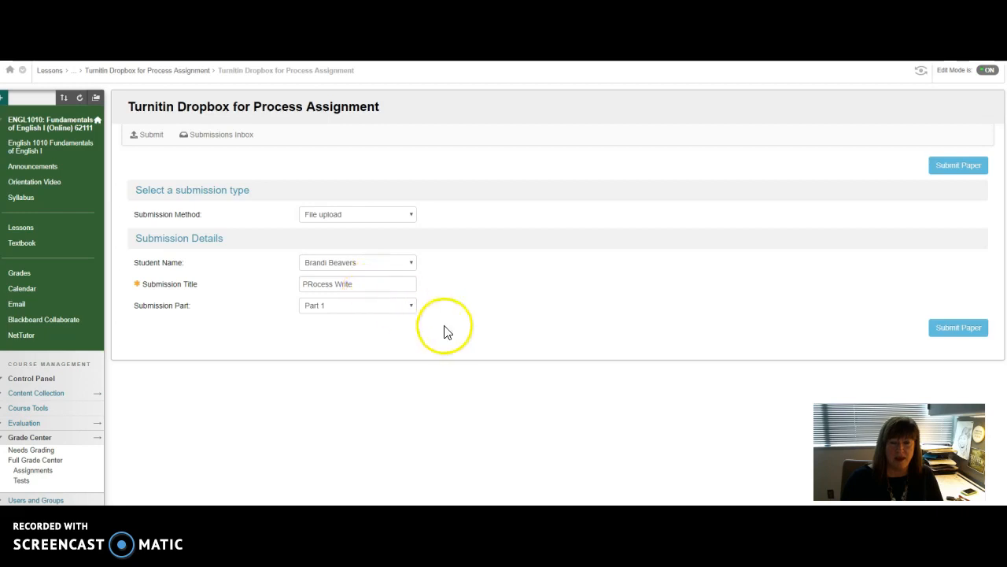
mouse_move(957, 326)
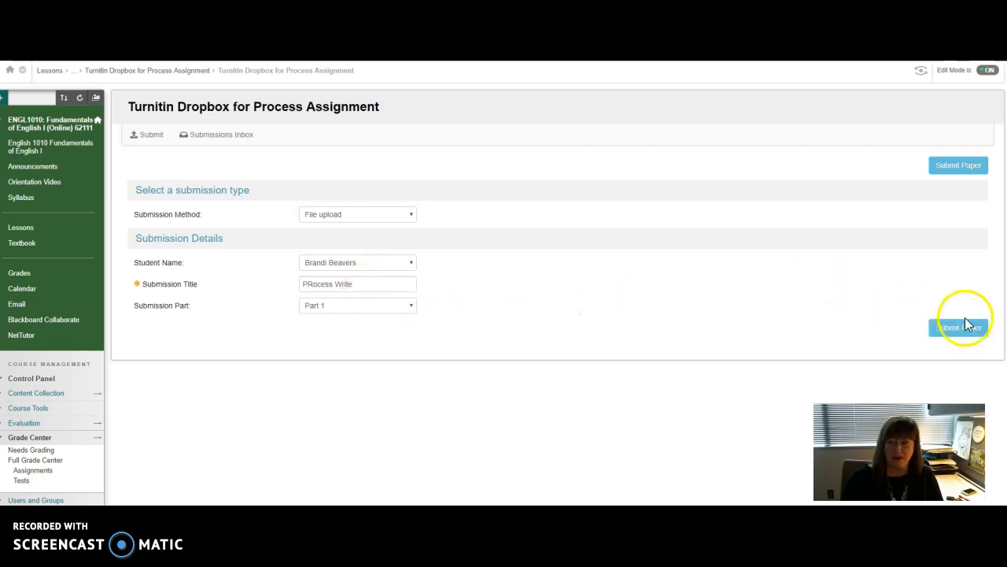
mouse_move(155, 297)
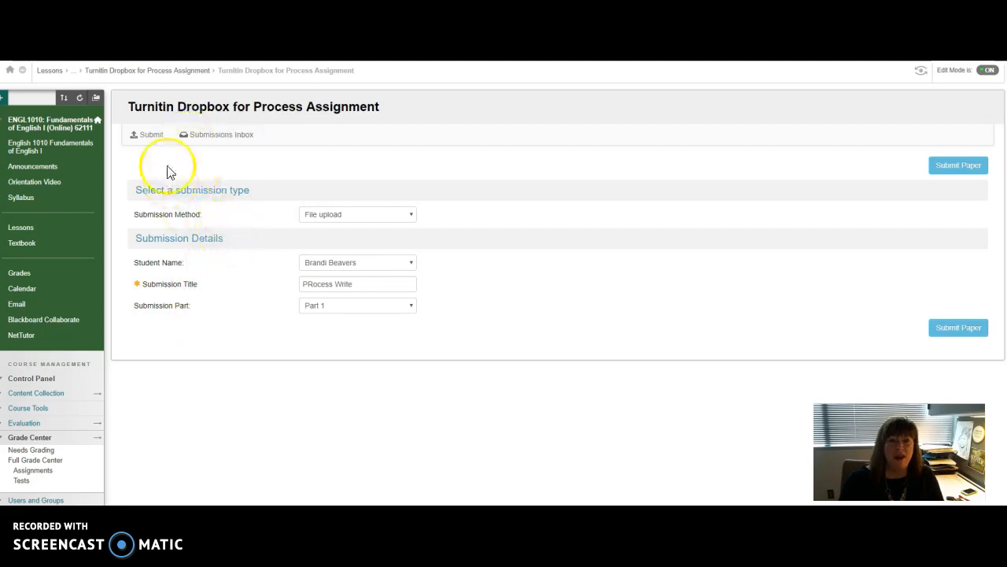
mouse_move(810, 105)
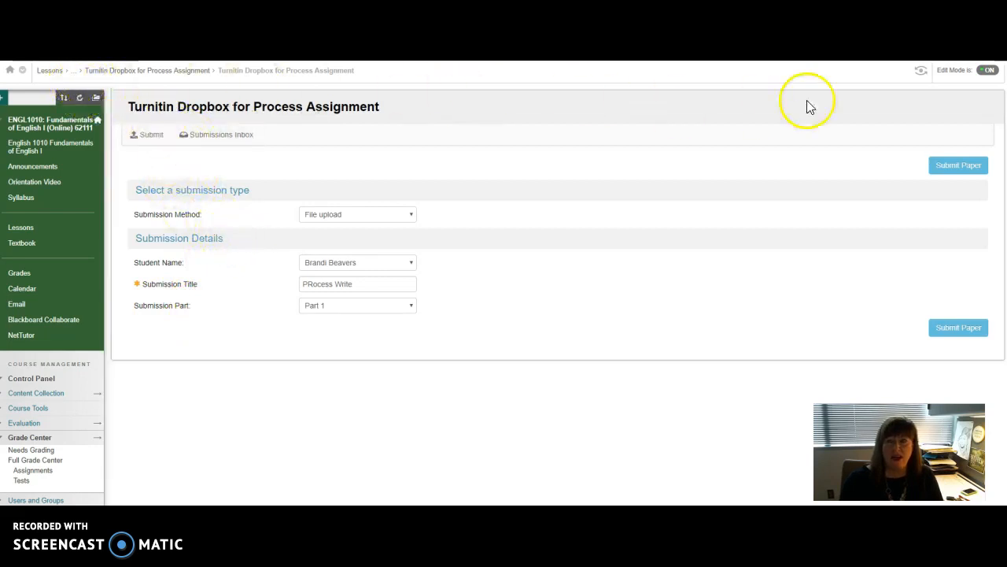
mouse_move(818, 110)
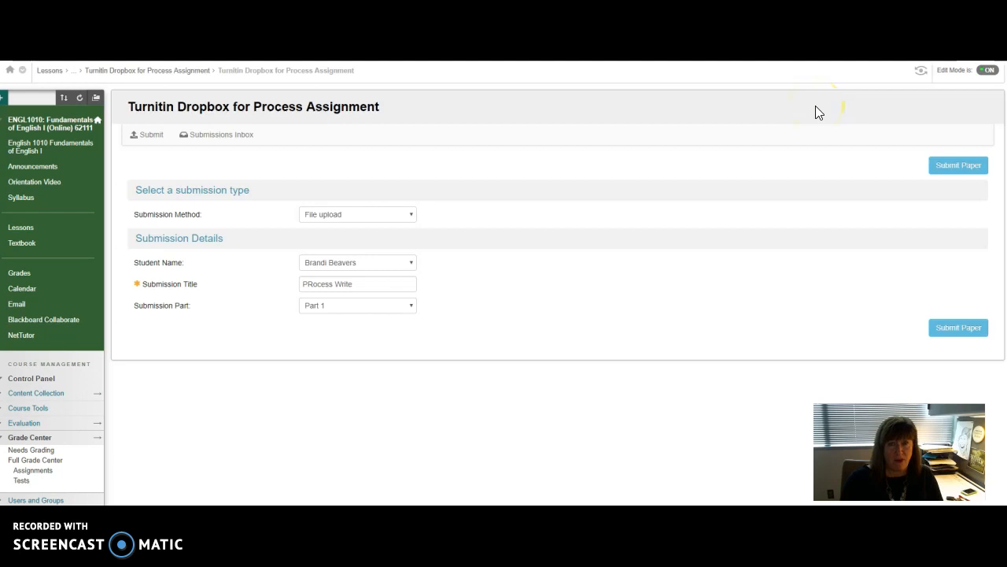
mouse_move(399, 373)
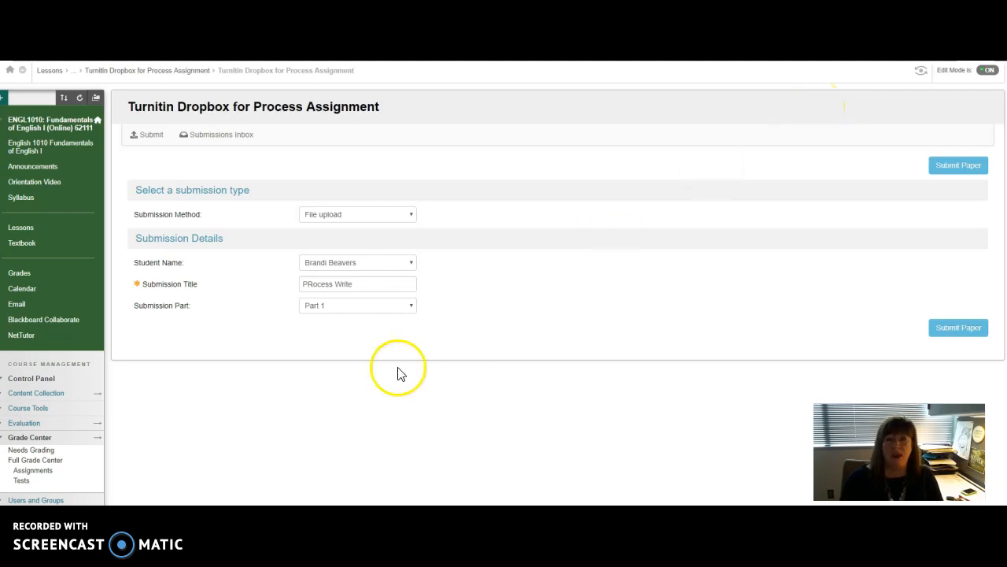
mouse_move(181, 321)
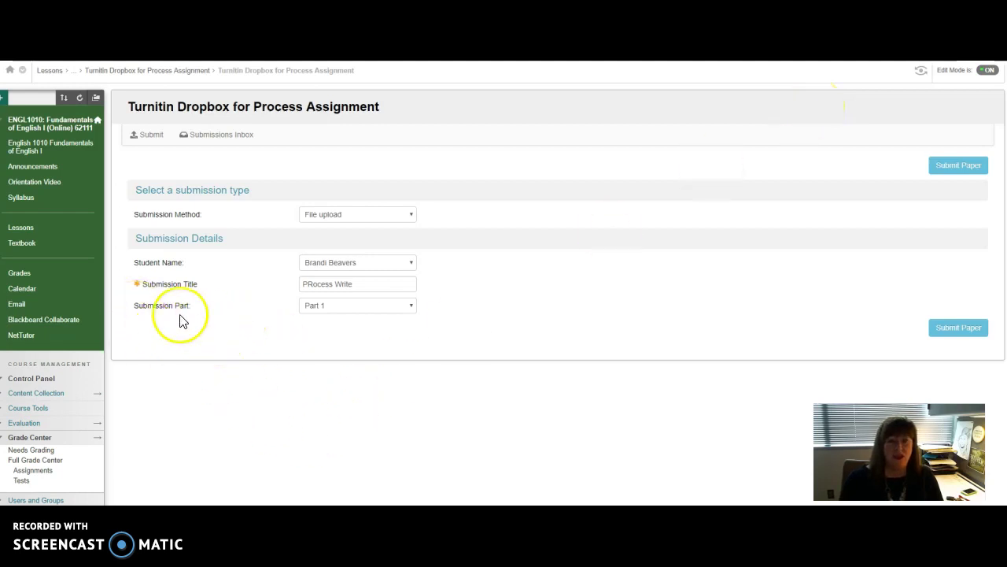
mouse_move(189, 337)
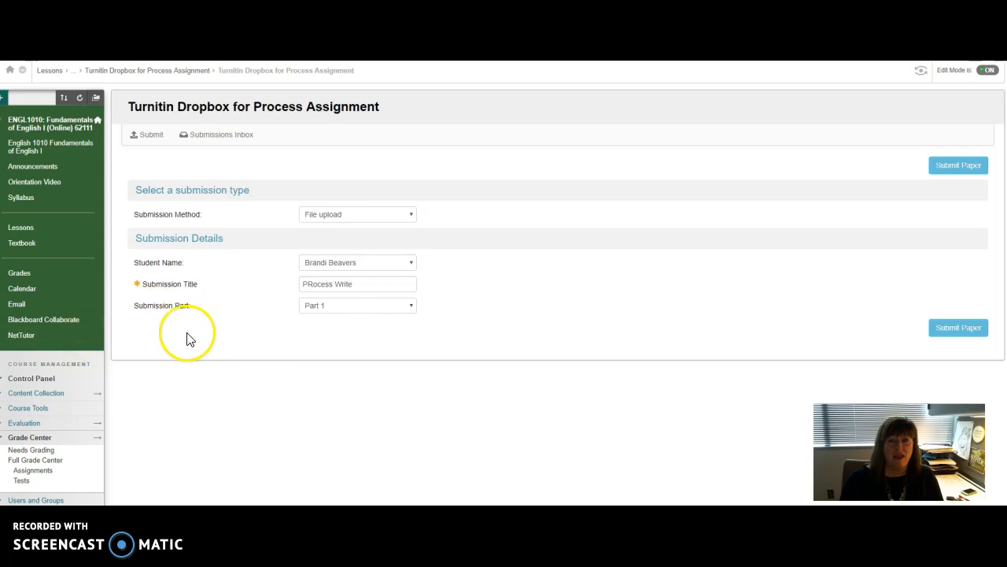
mouse_move(216, 338)
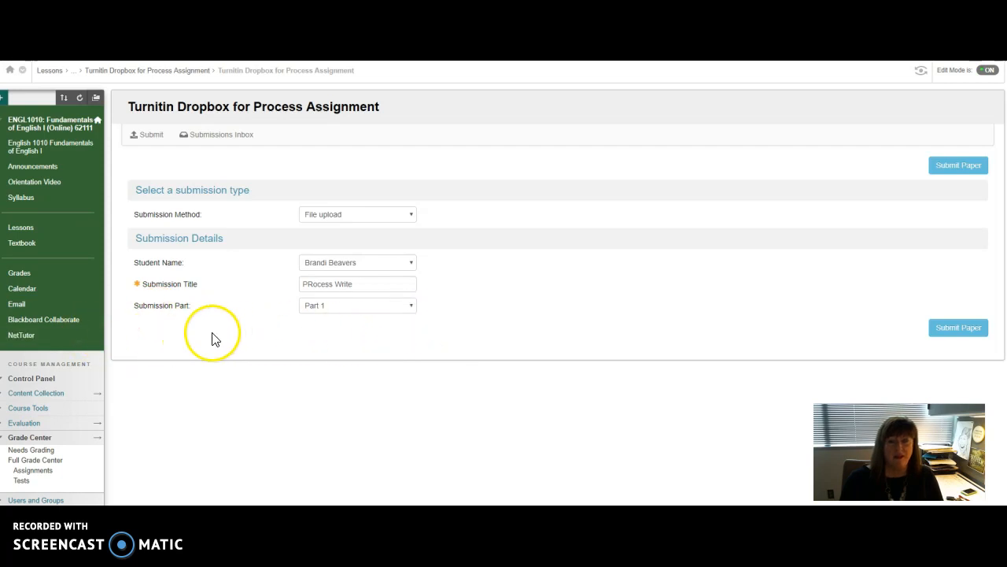
mouse_move(517, 337)
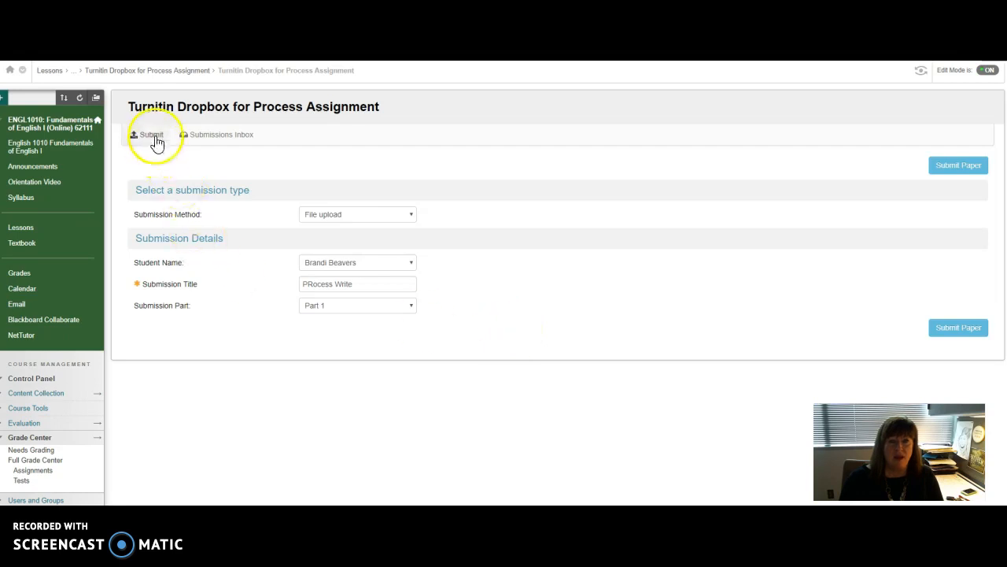
Reload the Submit form and title the submission 'Process Write' from the suggestion
click(151, 134)
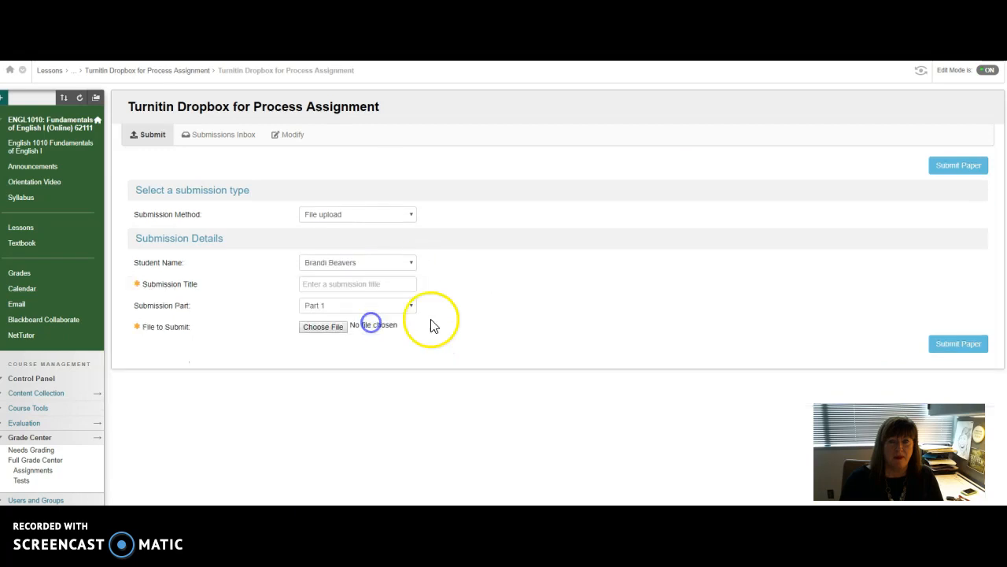
click(358, 283)
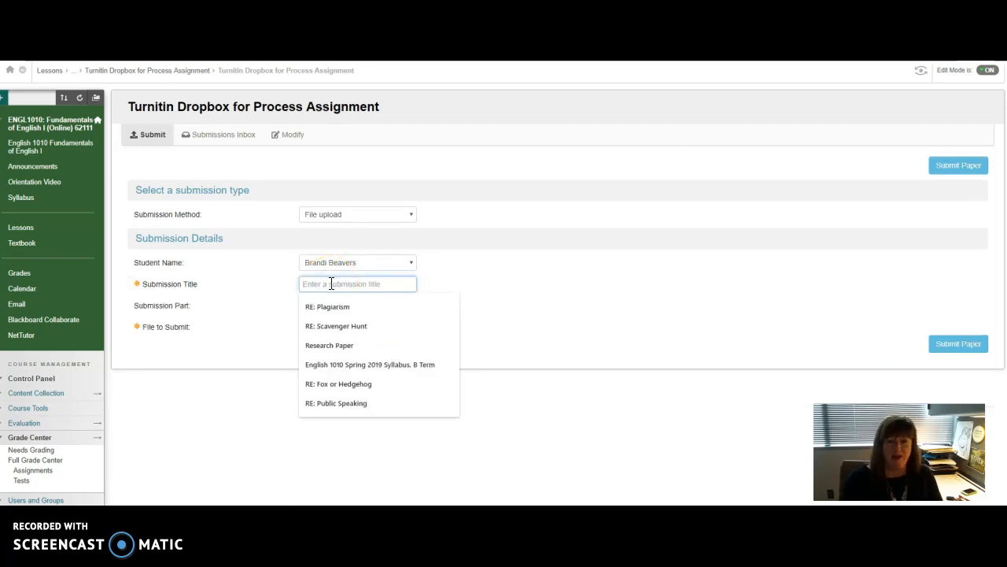
text(Process Write)
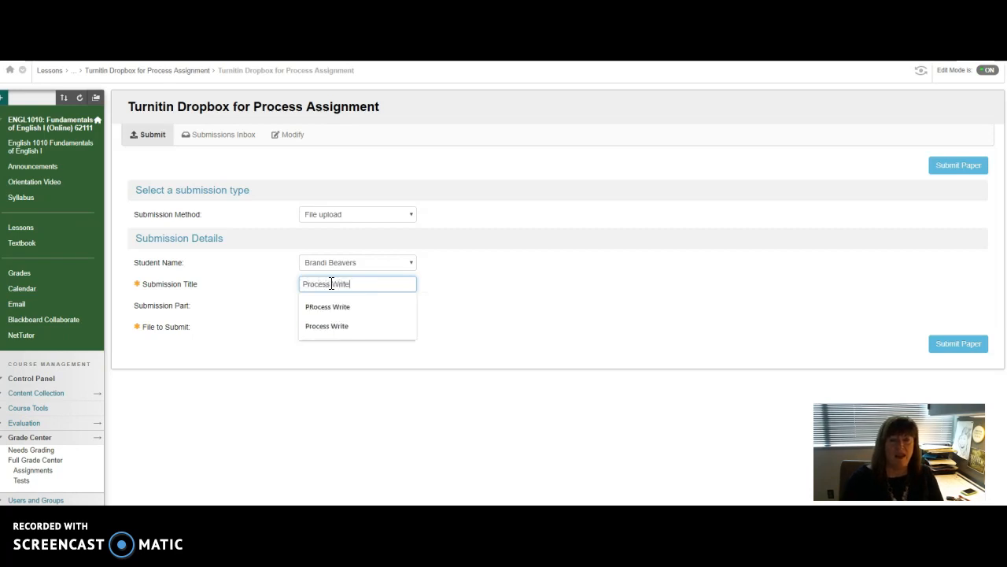
click(326, 326)
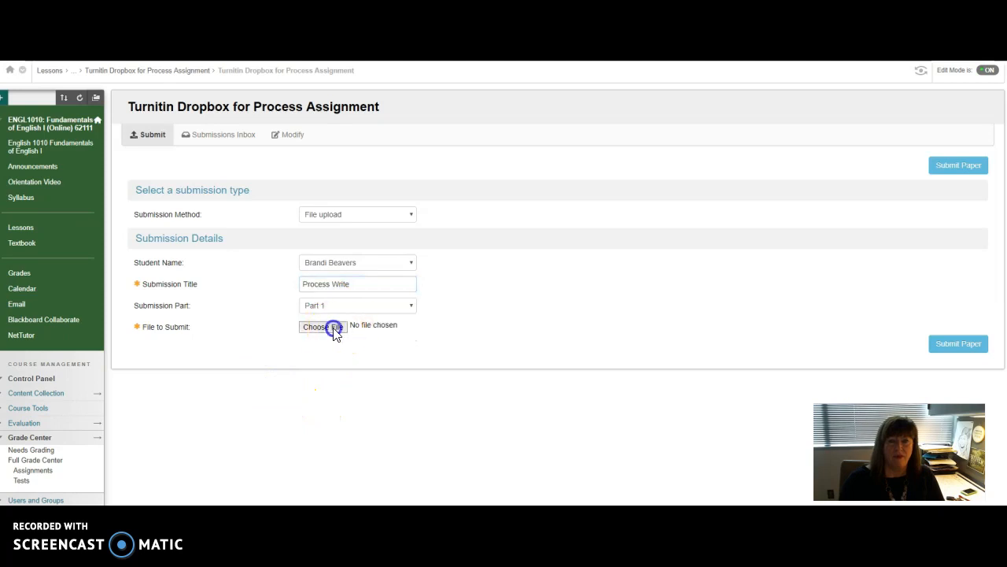
Attach the A Good Man Is Hard to Find Essay file and submit to Turnitin
click(322, 326)
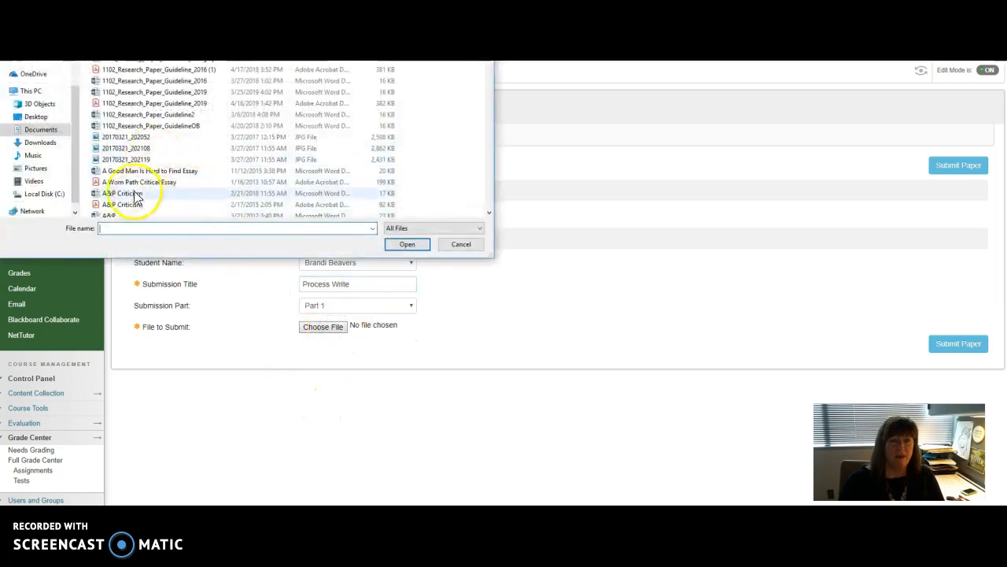
click(407, 244)
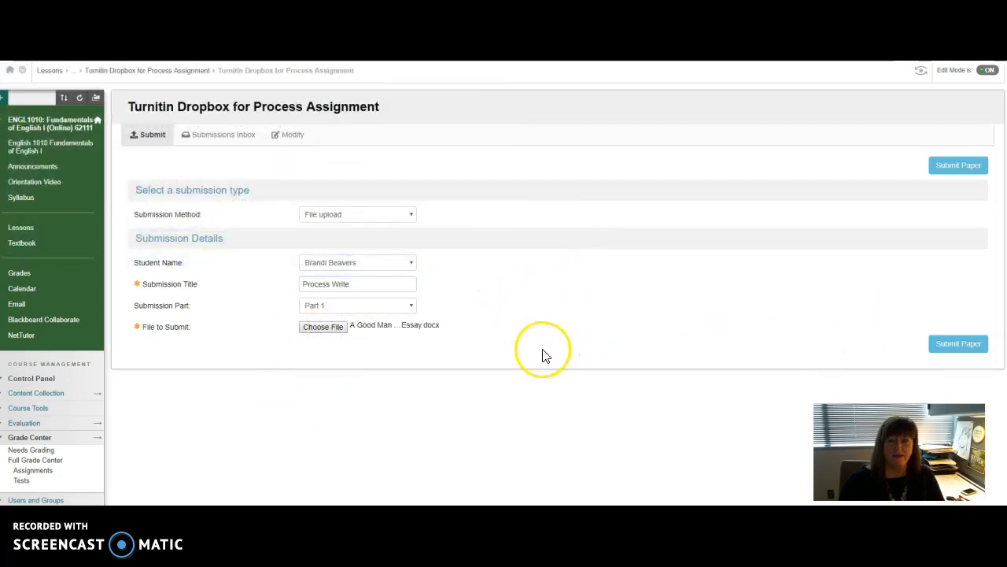
click(958, 343)
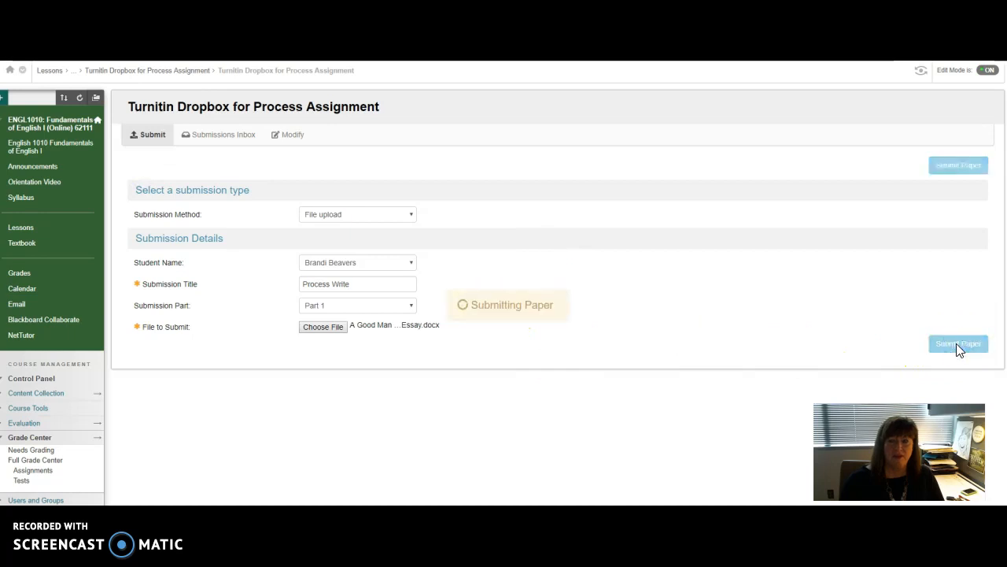
click(959, 343)
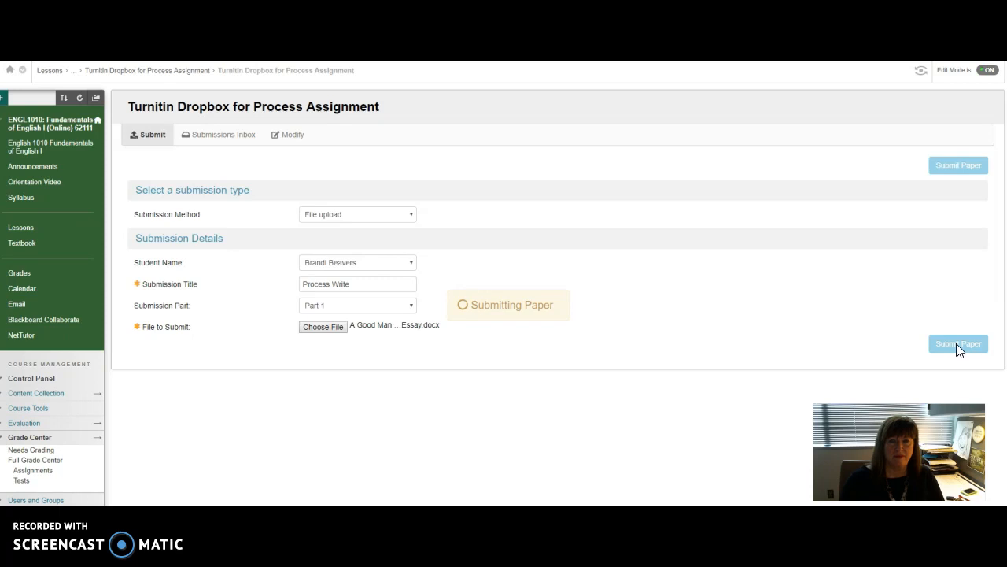
click(958, 343)
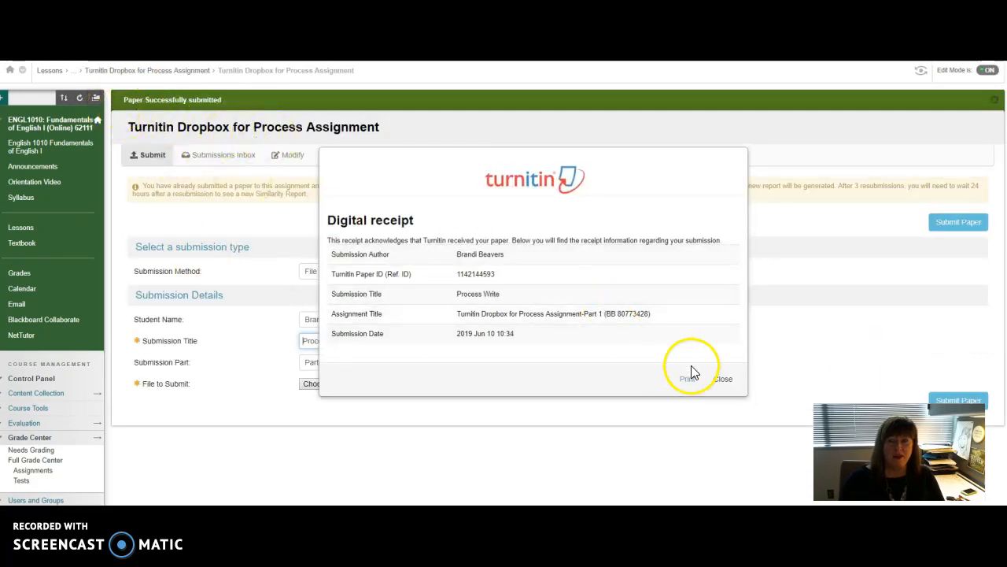
click(722, 378)
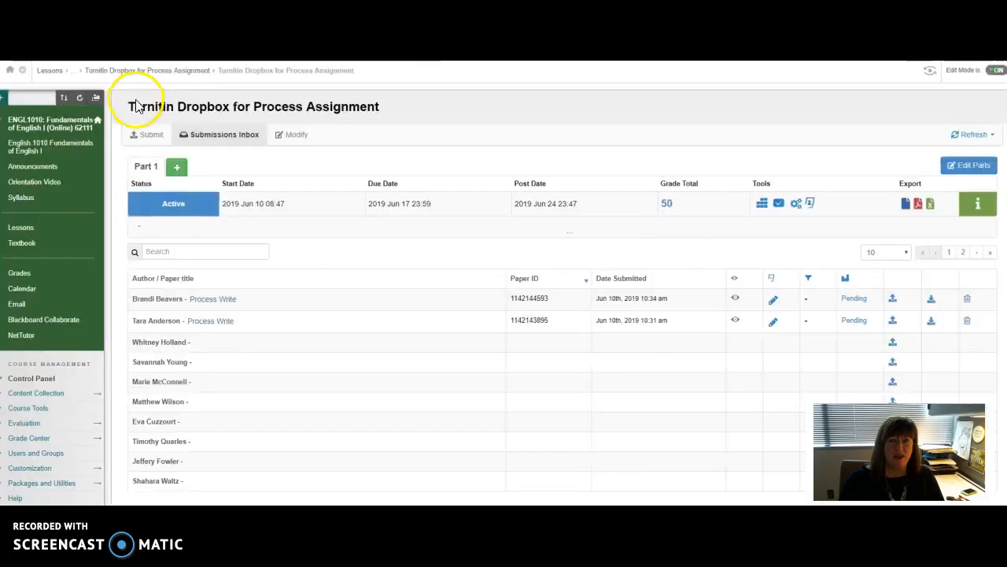
click(29, 436)
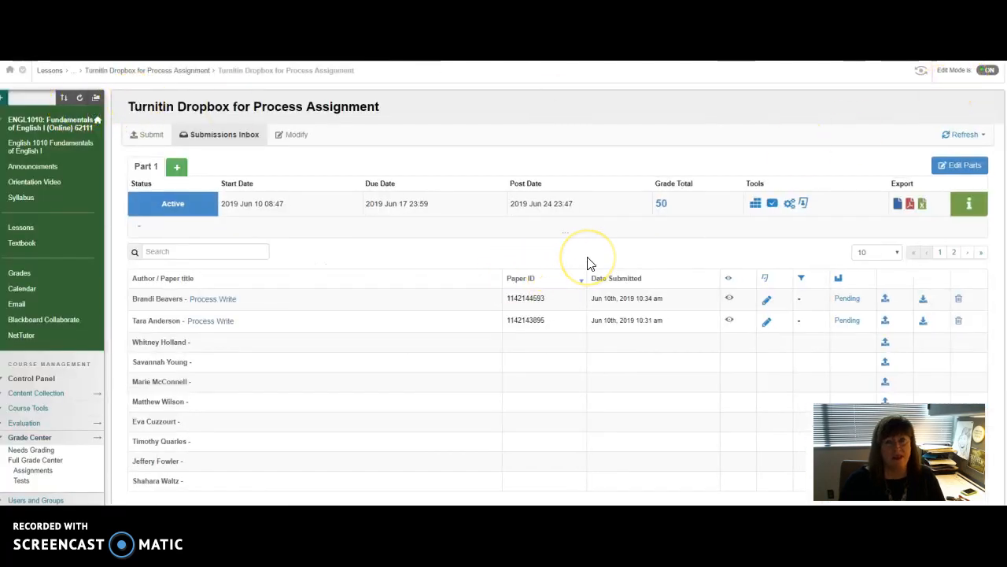
mouse_move(590, 262)
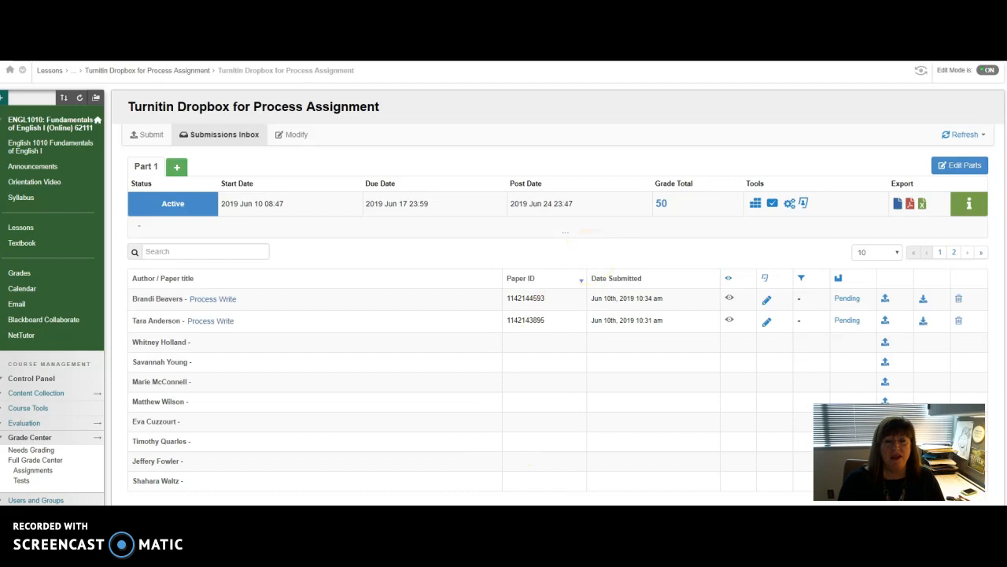